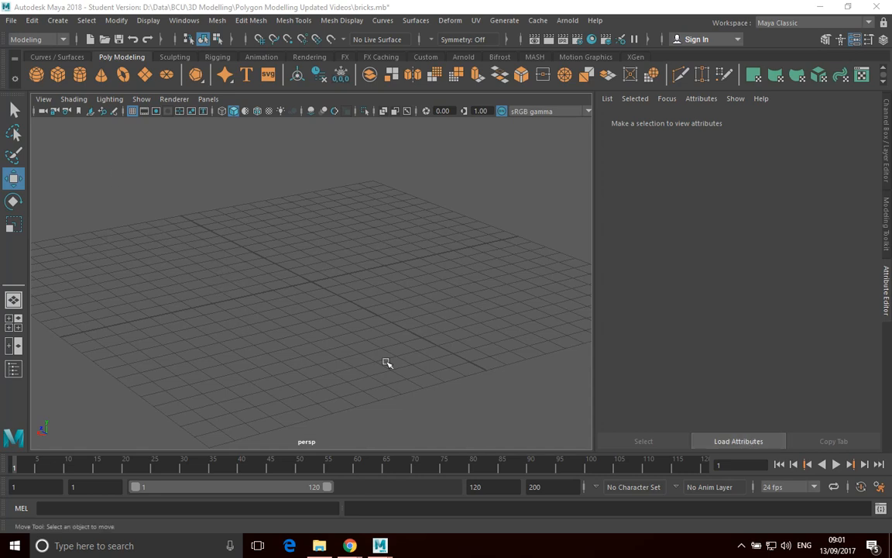
Step: Bring up the Create menu's polygon primitive shapes over the empty scene
click(57, 20)
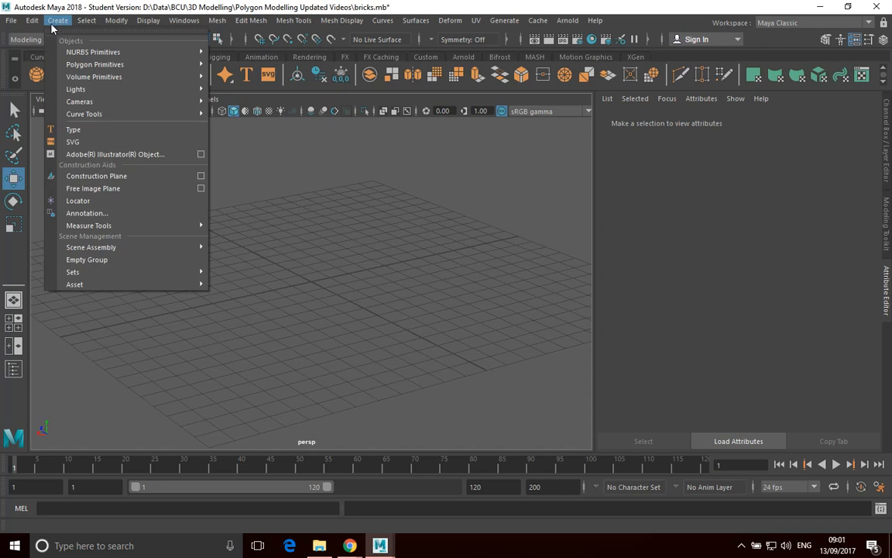
mouse_move(93, 78)
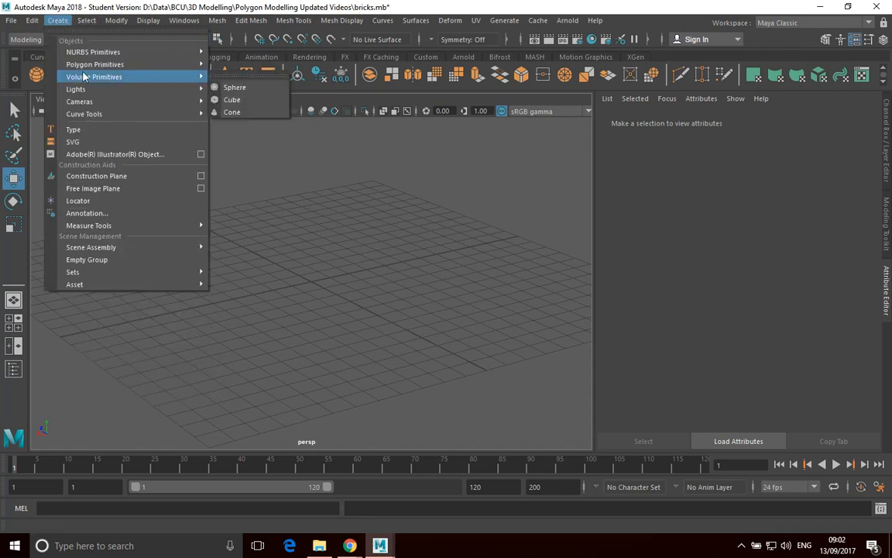
mouse_move(94, 65)
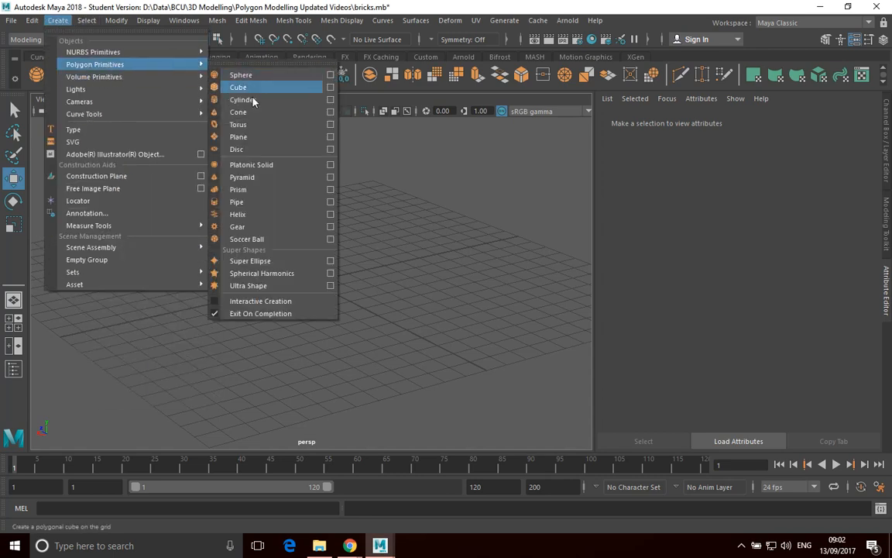
mouse_move(239, 136)
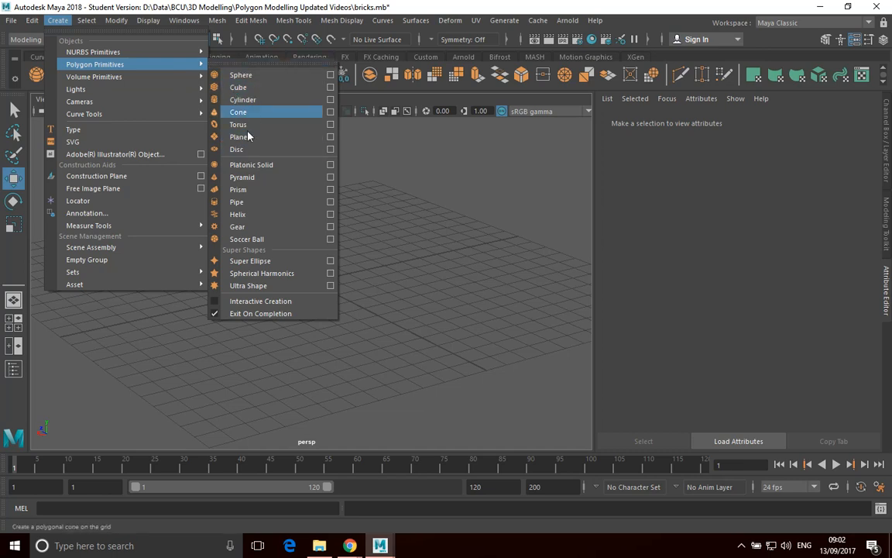
mouse_move(260, 300)
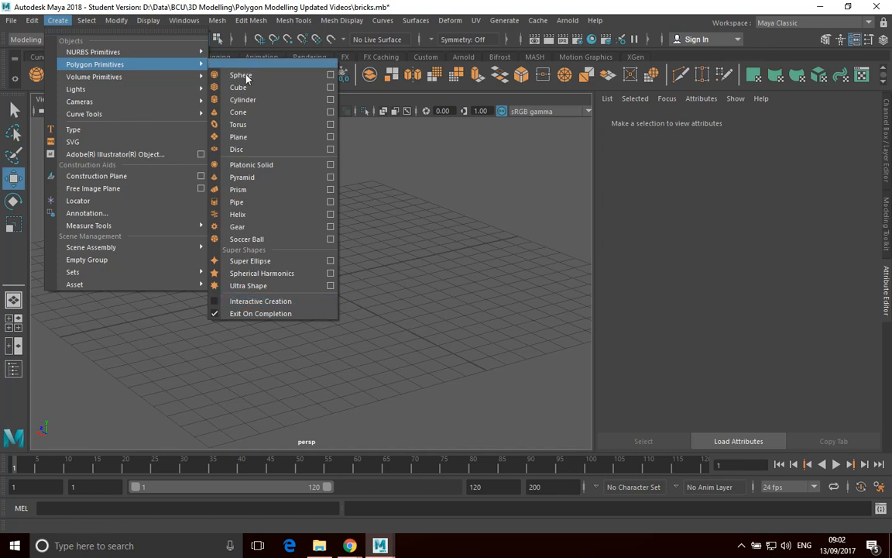
mouse_move(239, 87)
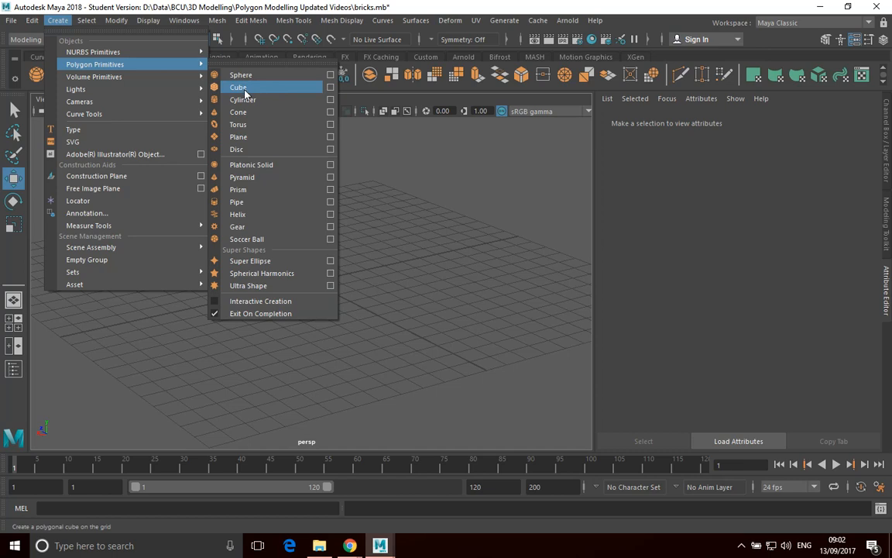
click(239, 86)
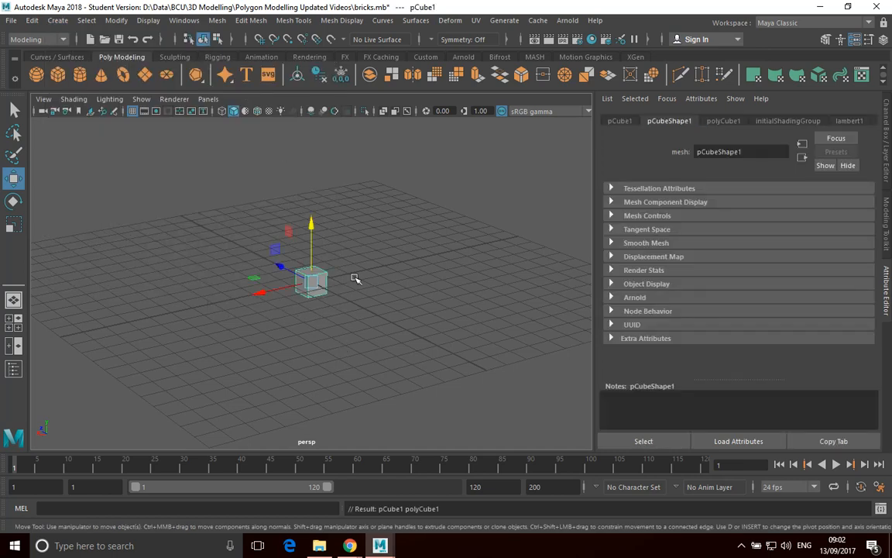
mouse_move(338, 316)
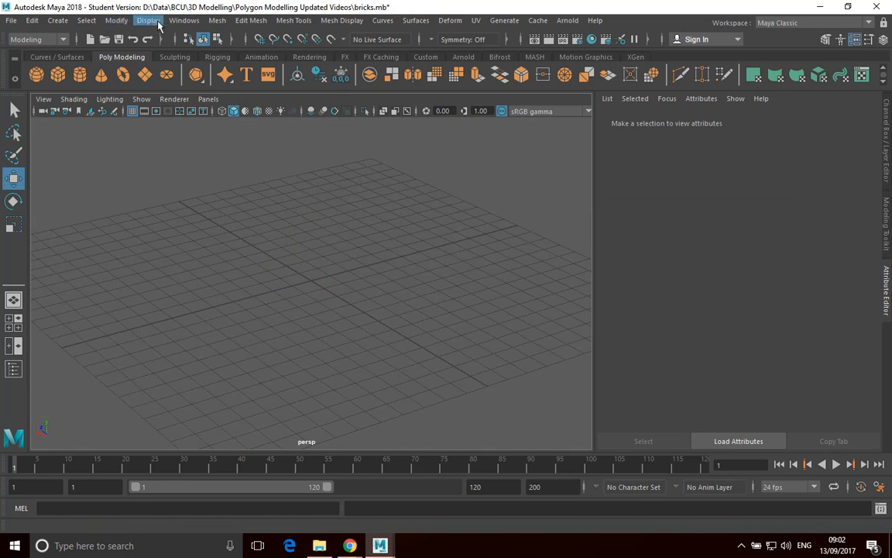
mouse_move(31, 20)
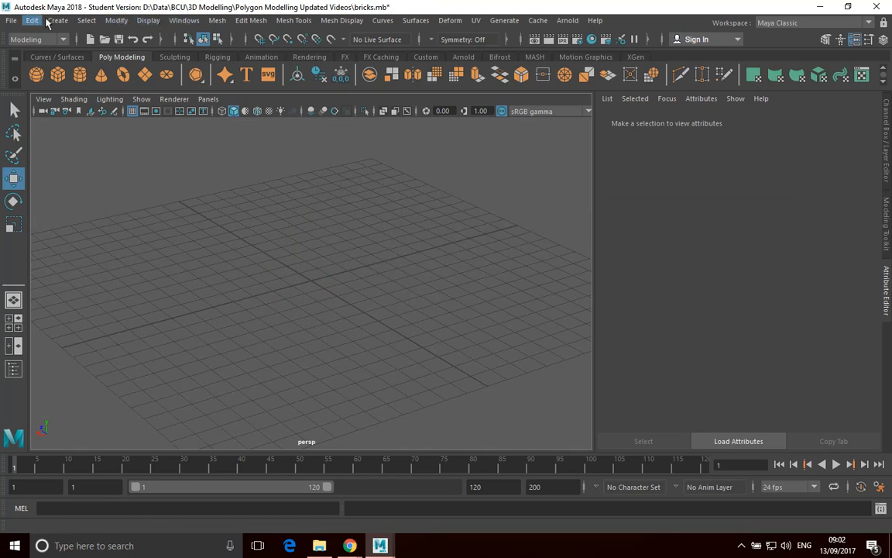
click(57, 21)
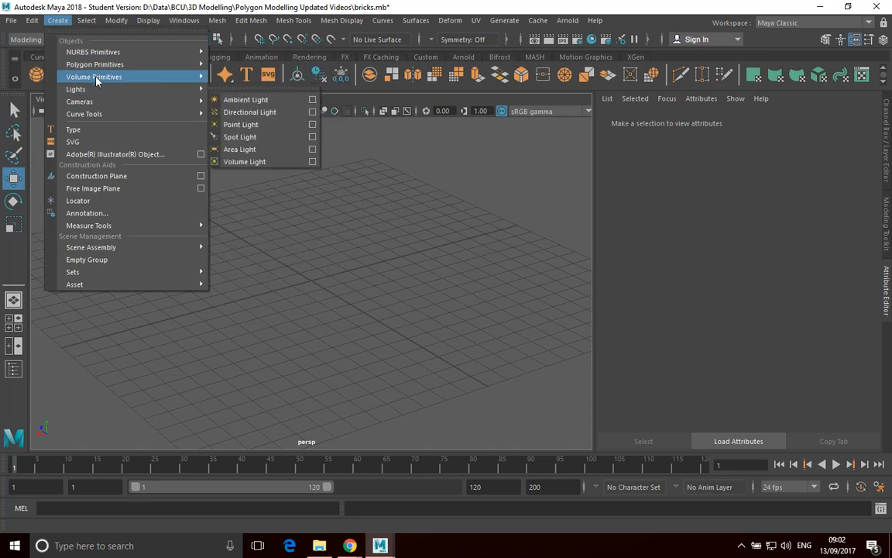
mouse_move(94, 65)
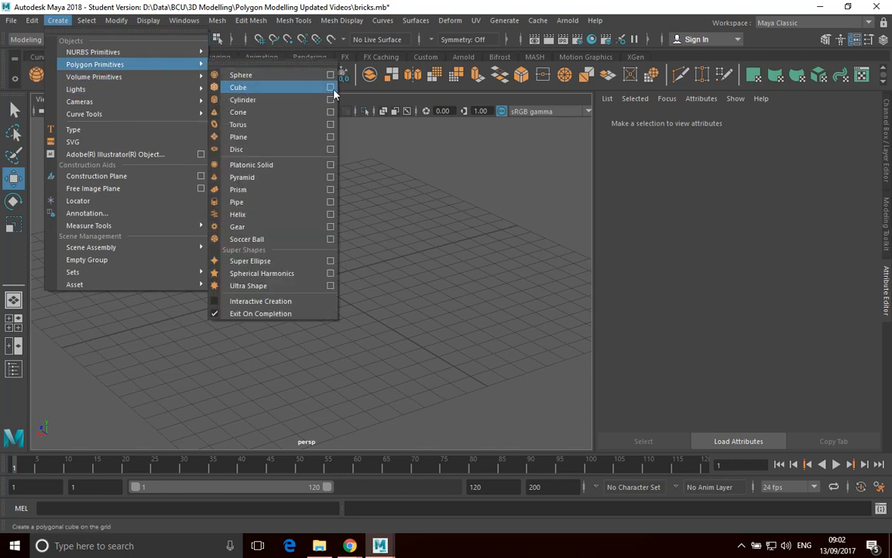
Step: Create a 1×2×1 polygon cube with 2, 4 and 2 subdivisions from the Cube option box
click(331, 86)
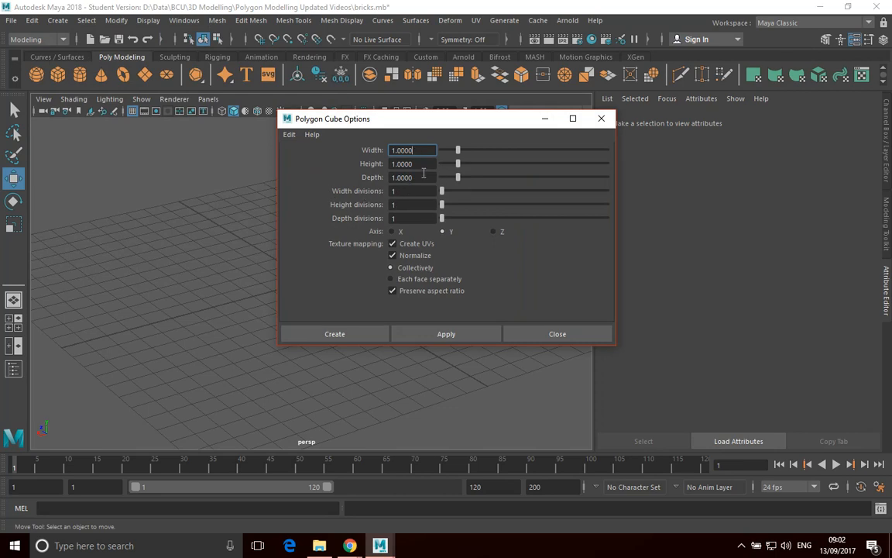
mouse_move(421, 173)
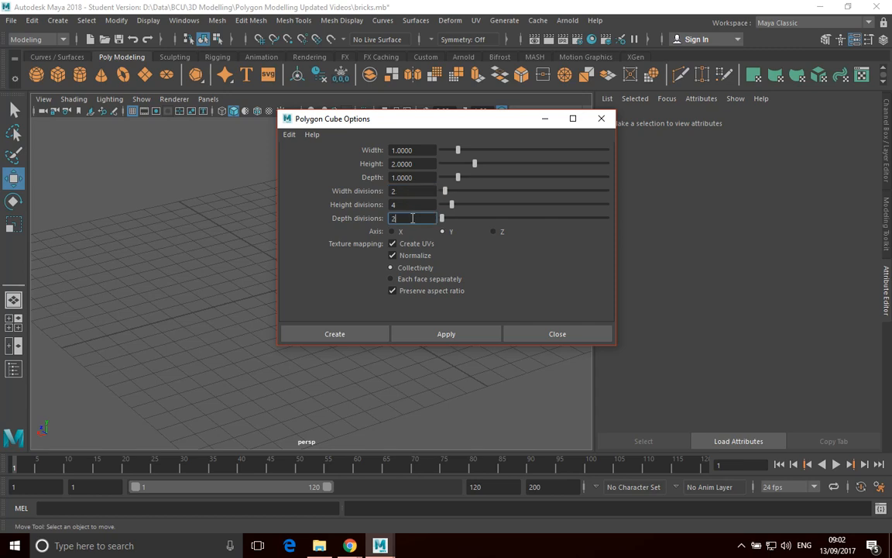
click(335, 332)
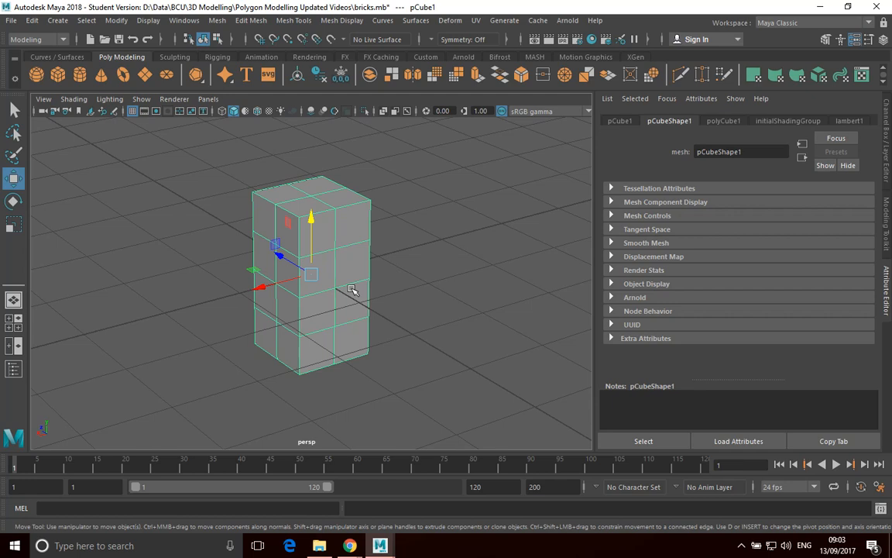
mouse_move(389, 189)
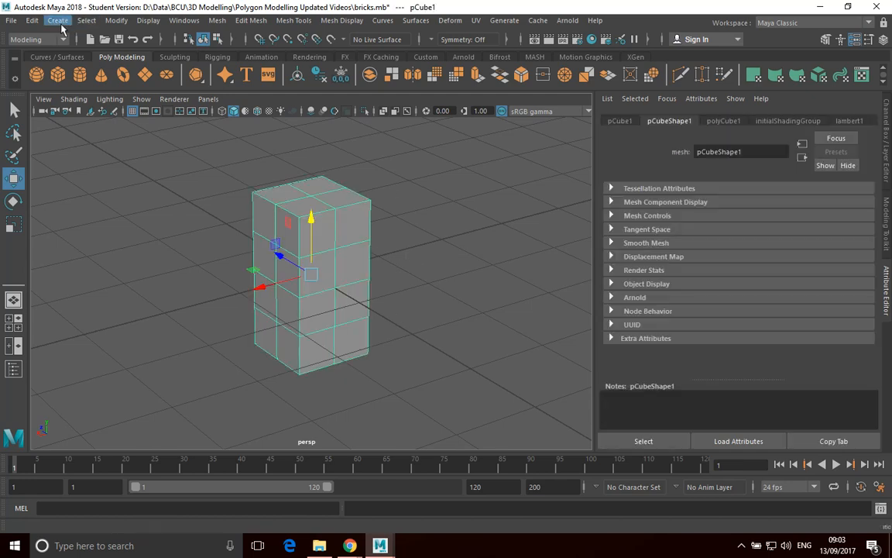
mouse_move(149, 20)
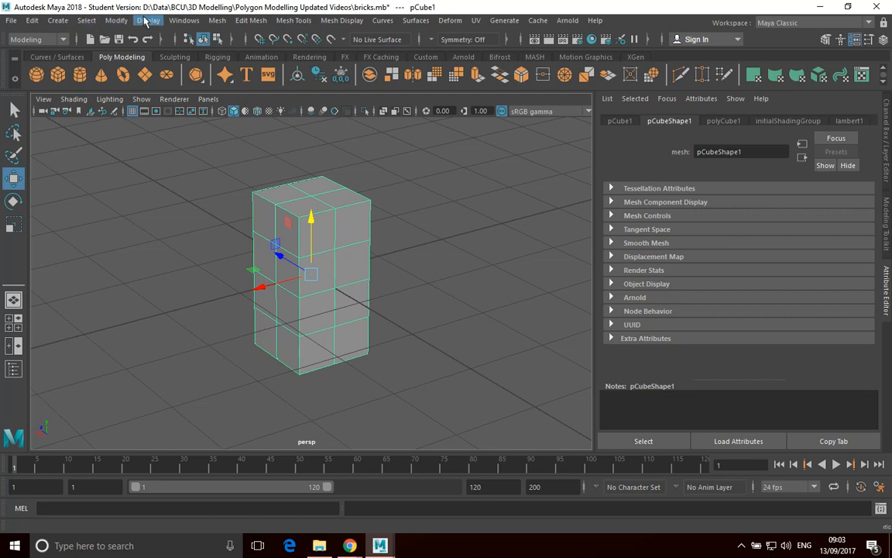
Step: Show the polygon primitive shapes list again over the tall cube
click(58, 20)
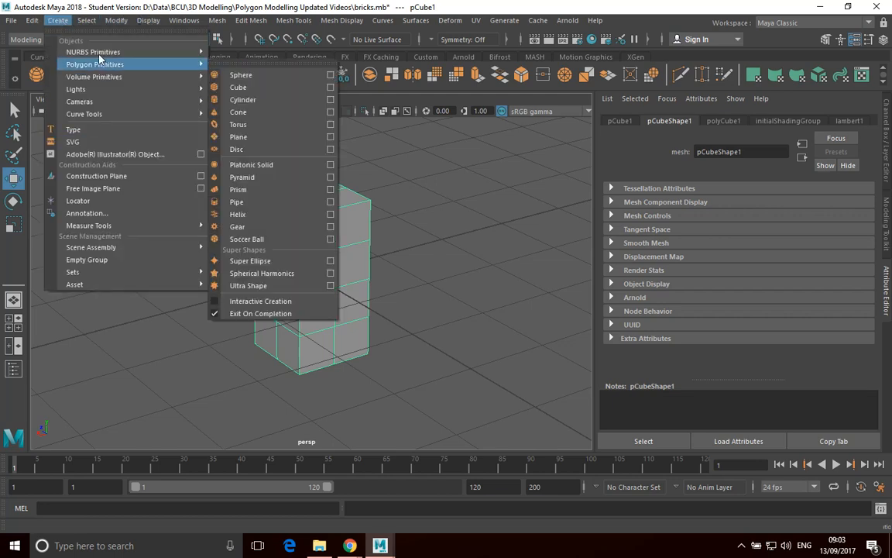
mouse_move(338, 93)
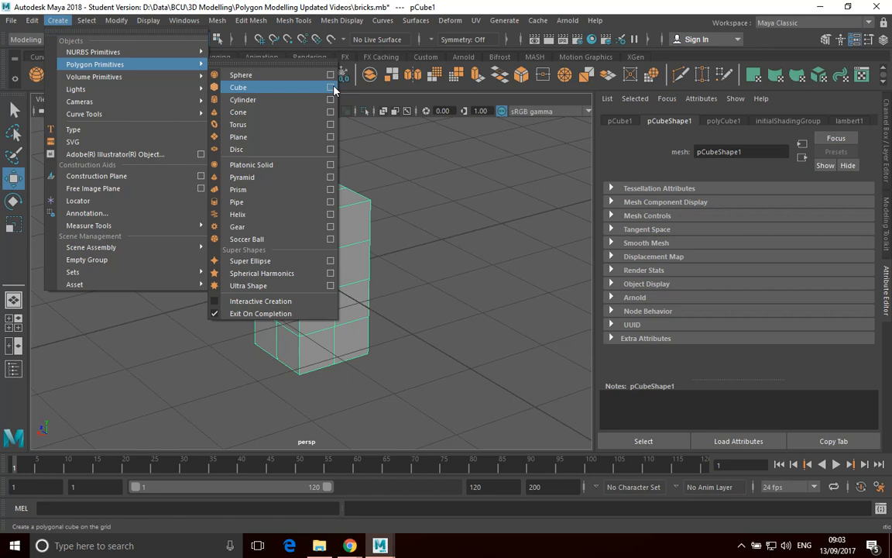
Step: Reset the polygon cube options to their 1×1×1 undivided defaults and close the option box
click(331, 87)
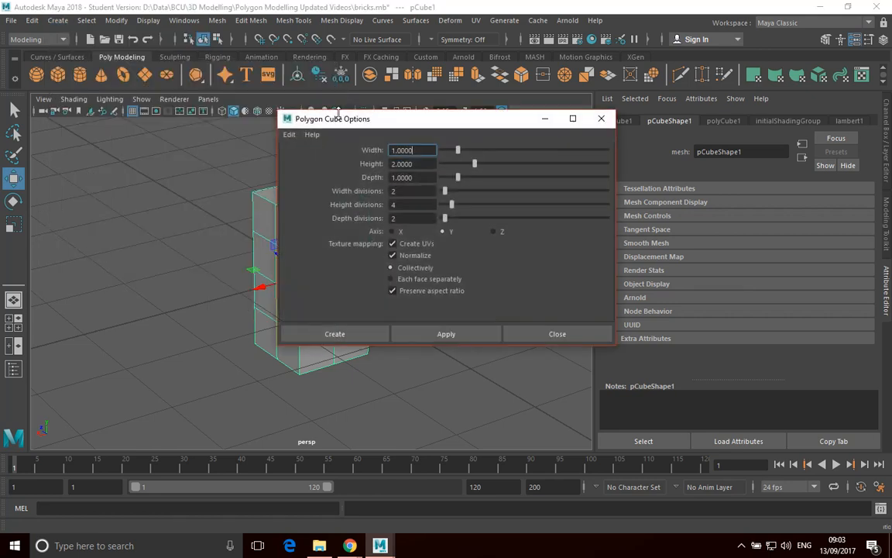
mouse_move(423, 195)
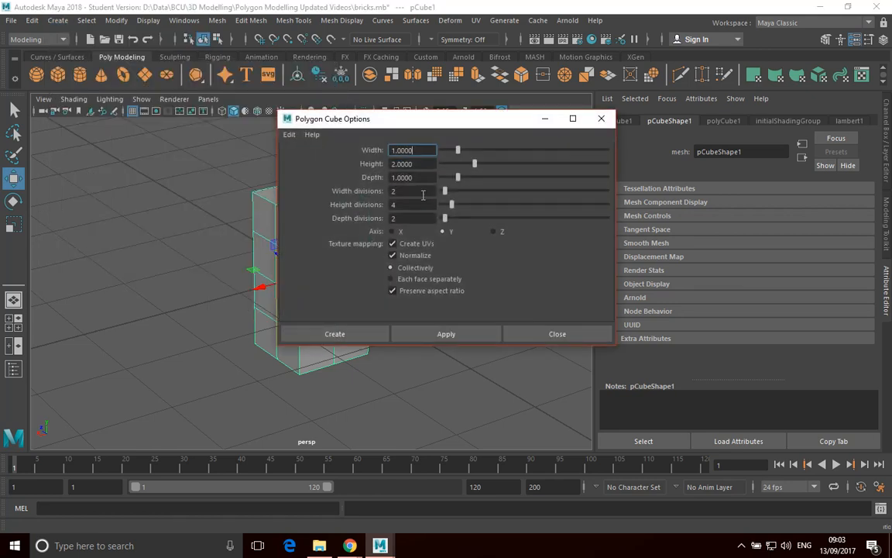
mouse_move(335, 269)
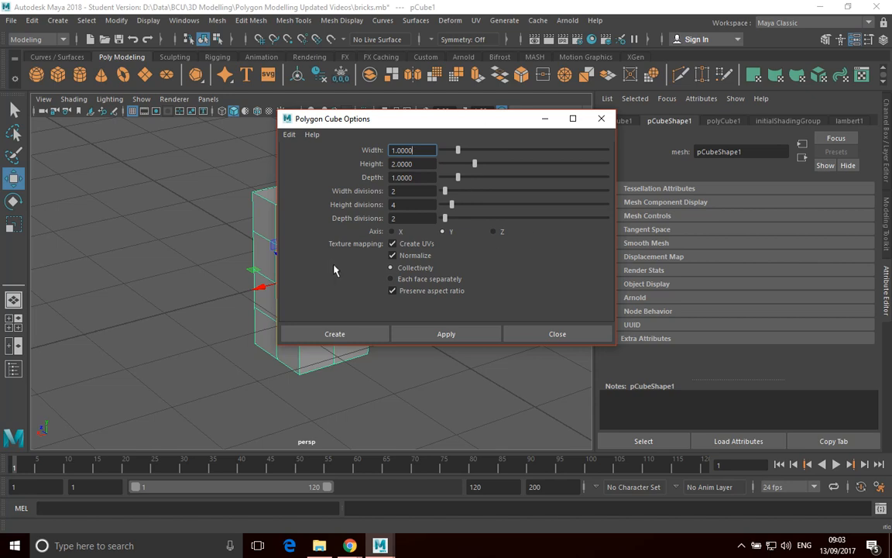
mouse_move(520, 224)
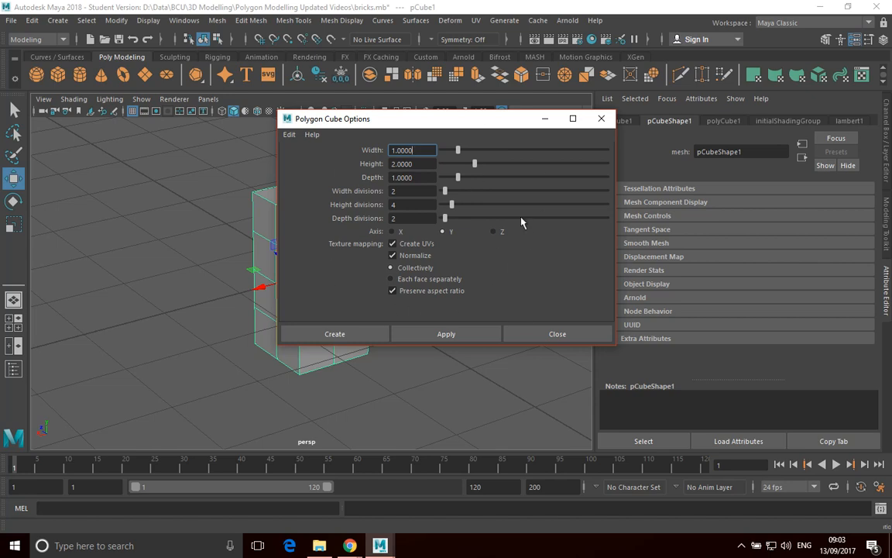
mouse_move(387, 225)
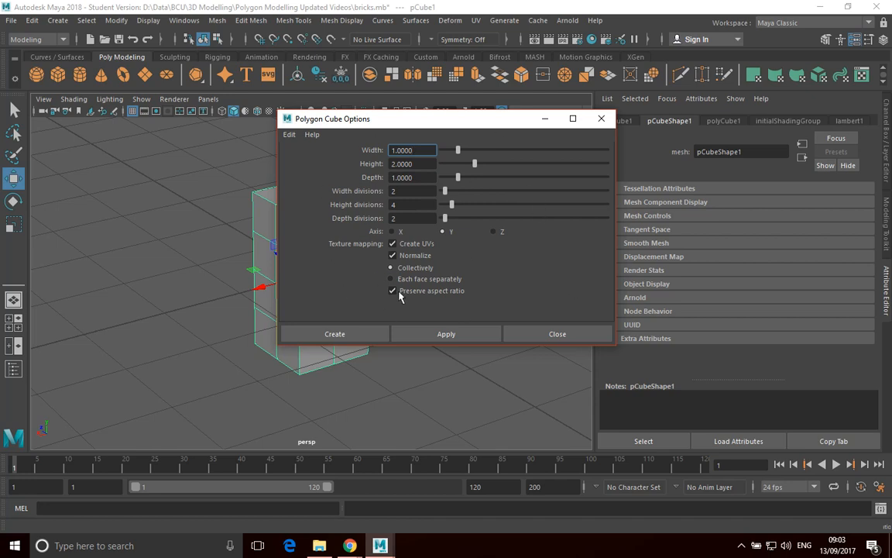
click(288, 133)
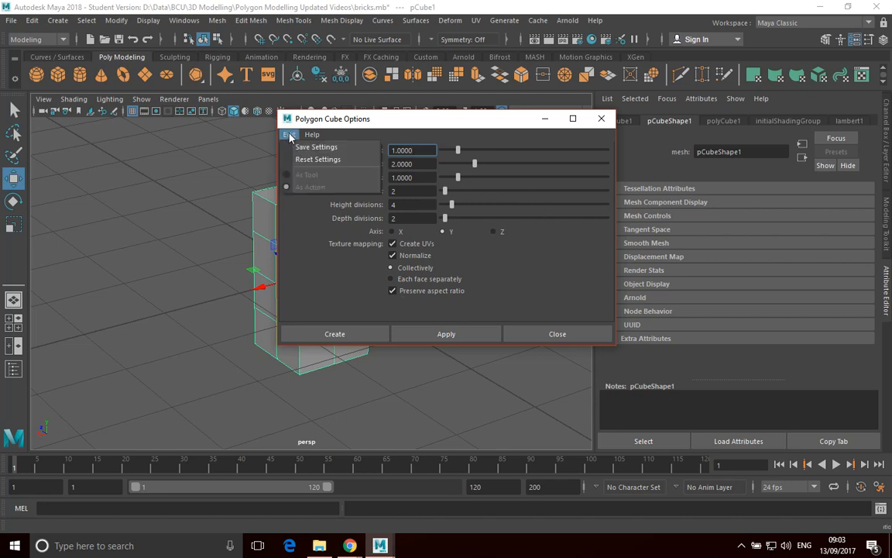
mouse_move(317, 158)
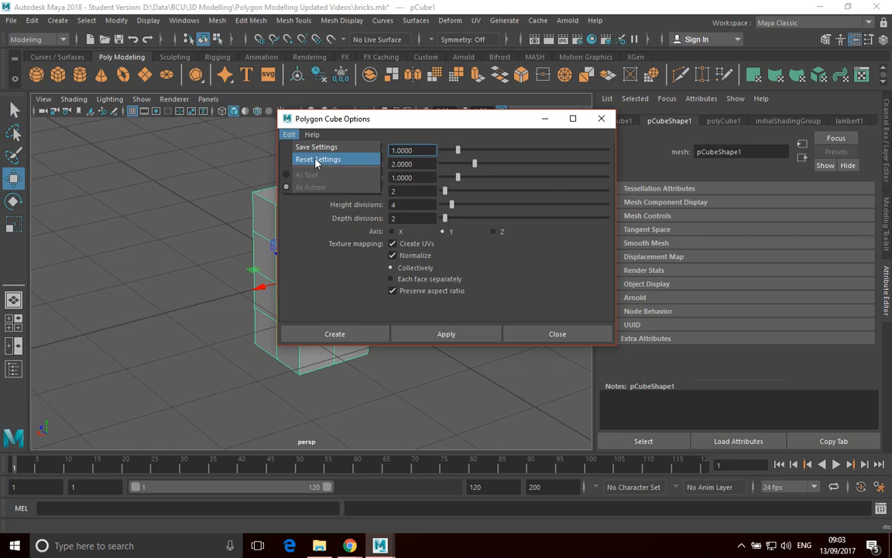
click(317, 158)
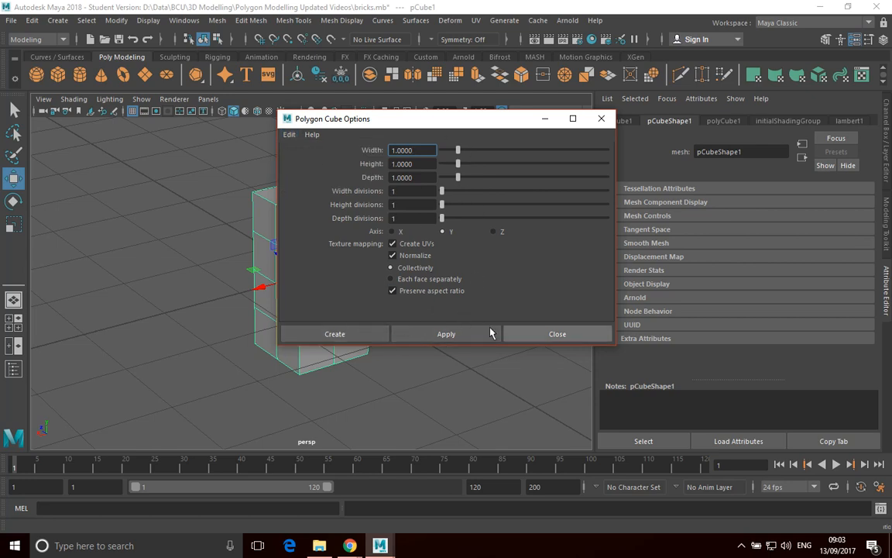
click(557, 333)
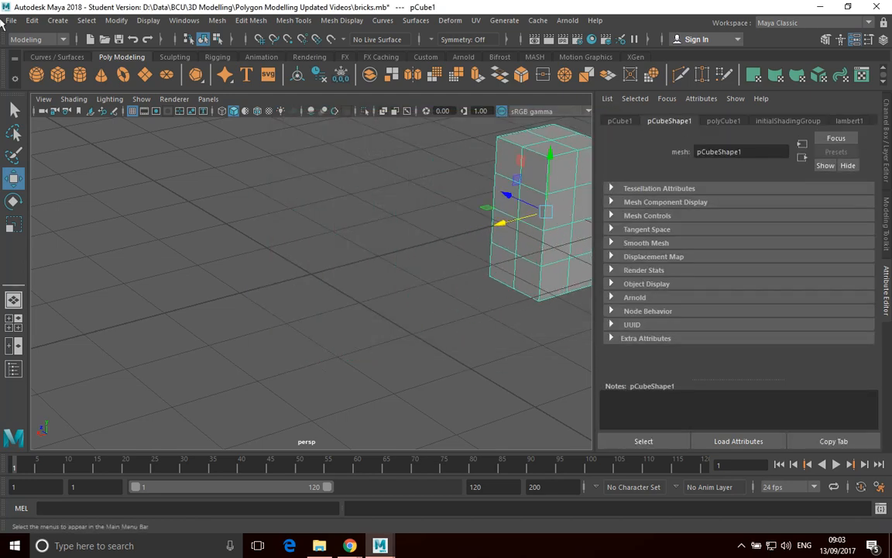
Step: Turn on Interactive Creation for polygon primitives in the Create menu
click(57, 20)
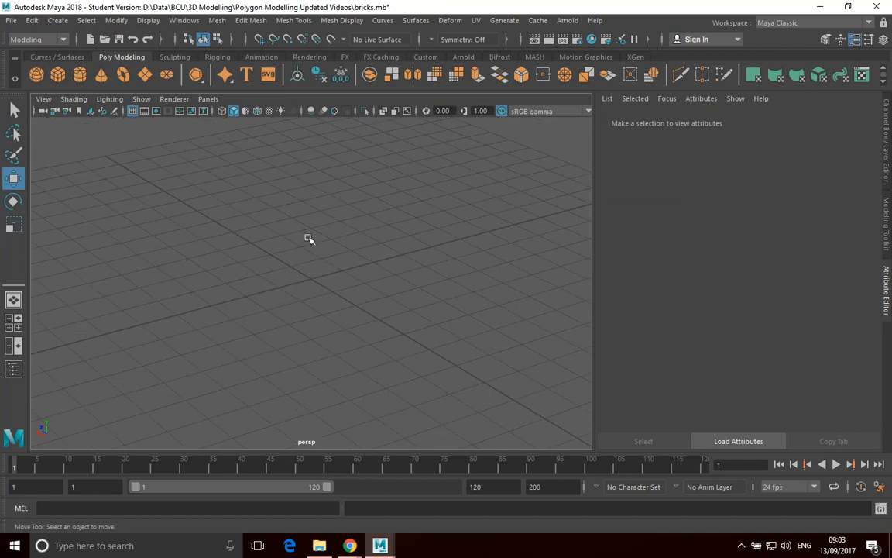
click(58, 21)
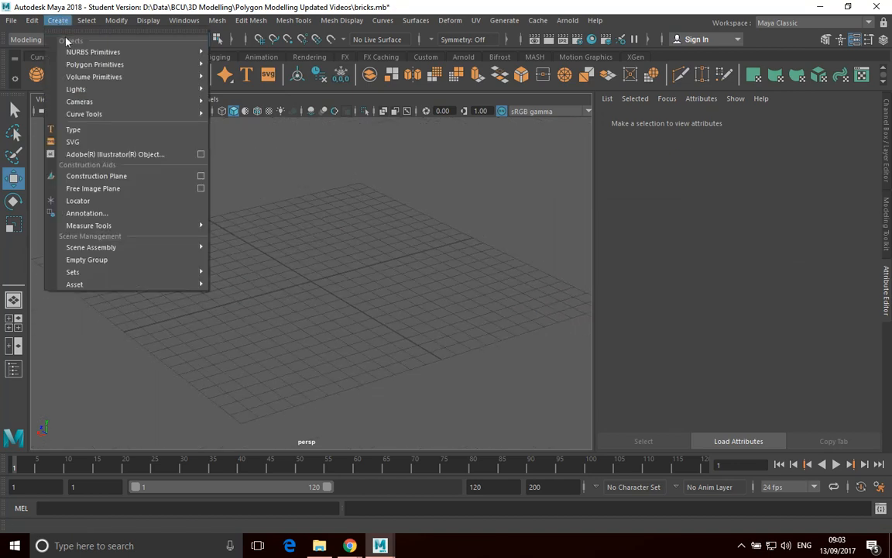
mouse_move(79, 102)
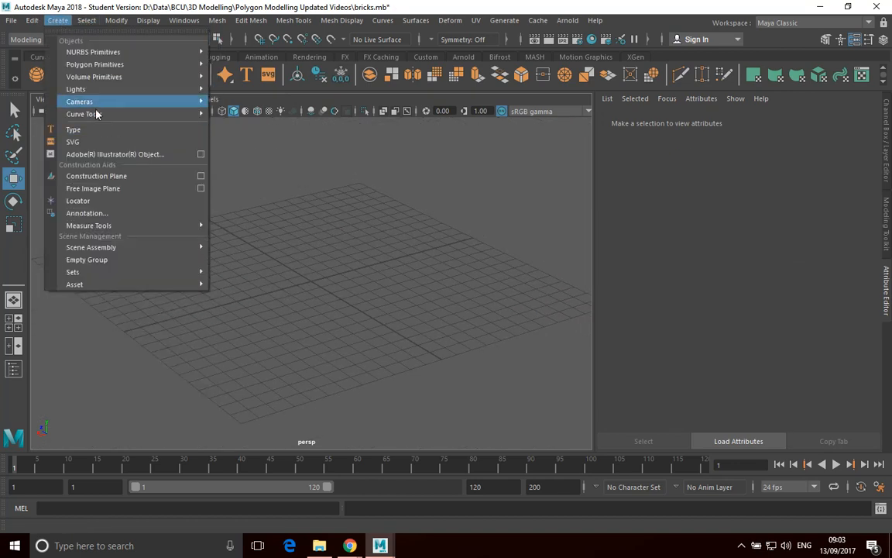
click(116, 20)
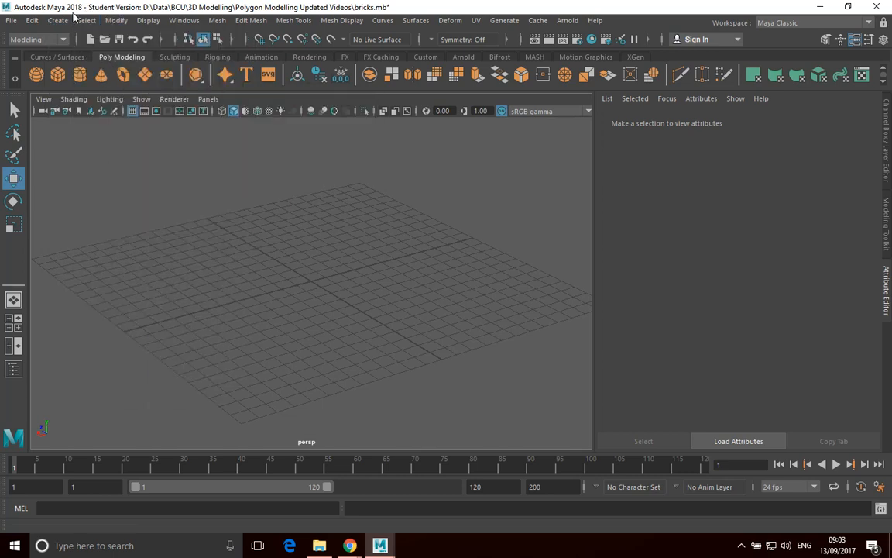
click(58, 21)
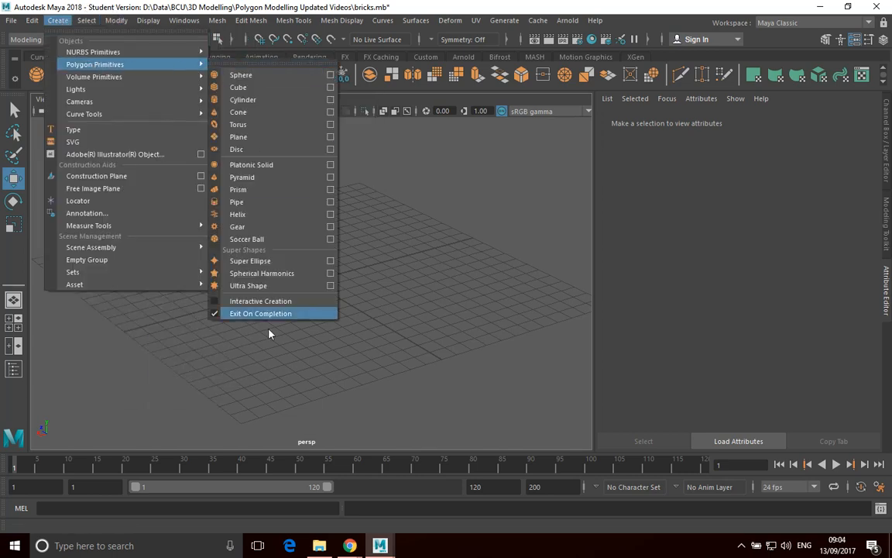
mouse_move(260, 300)
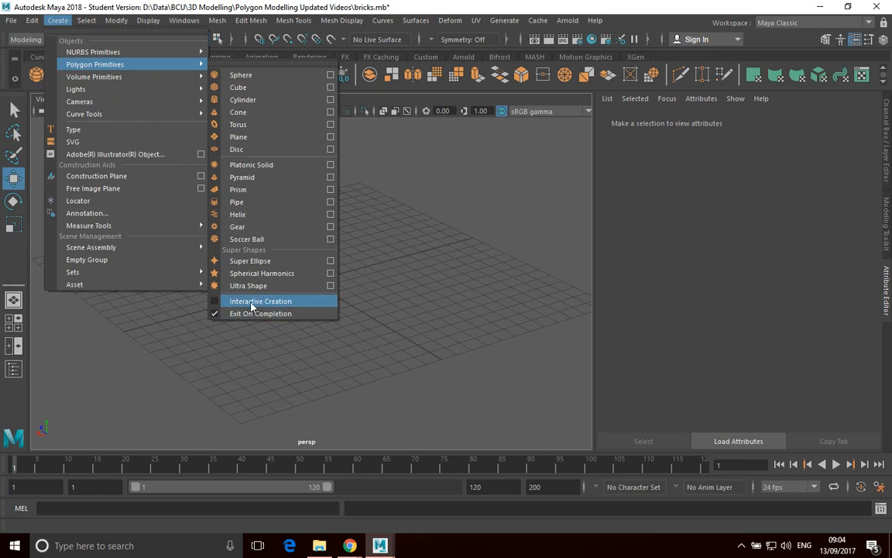
mouse_move(229, 310)
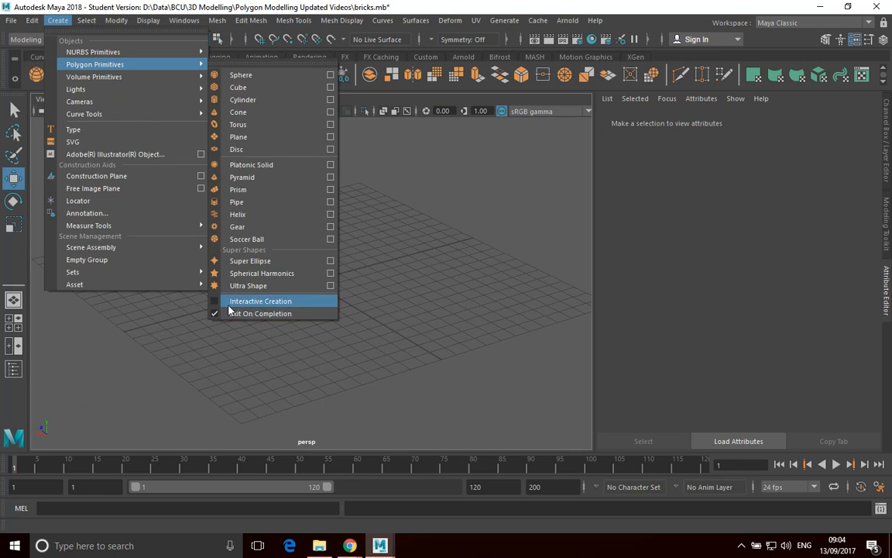
click(87, 20)
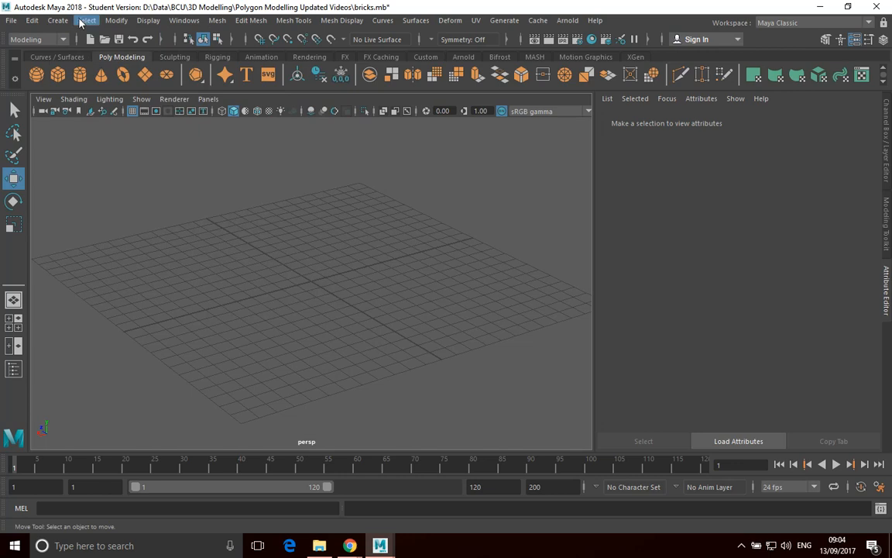
Step: Draw a new polygon cube, pCube1, by dragging its base on the grid and pulling up its height
click(57, 20)
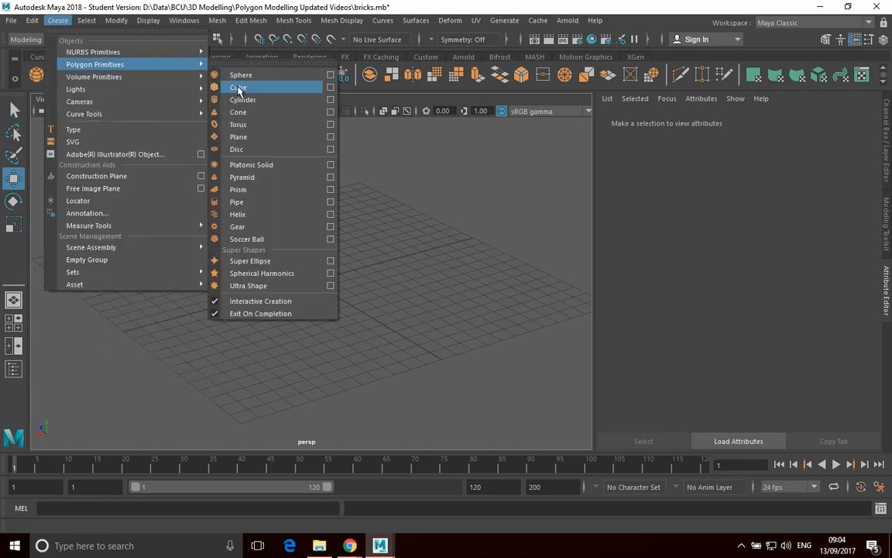
click(239, 87)
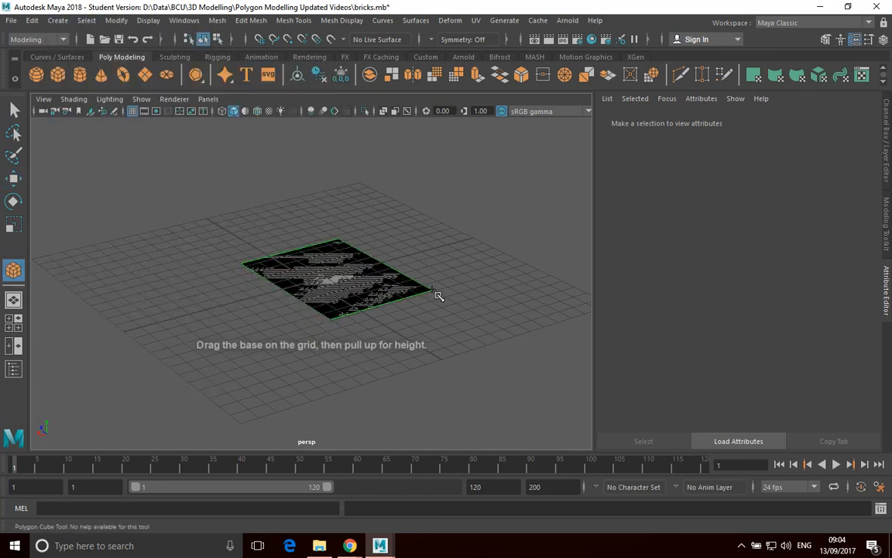
drag(439, 295, 431, 191)
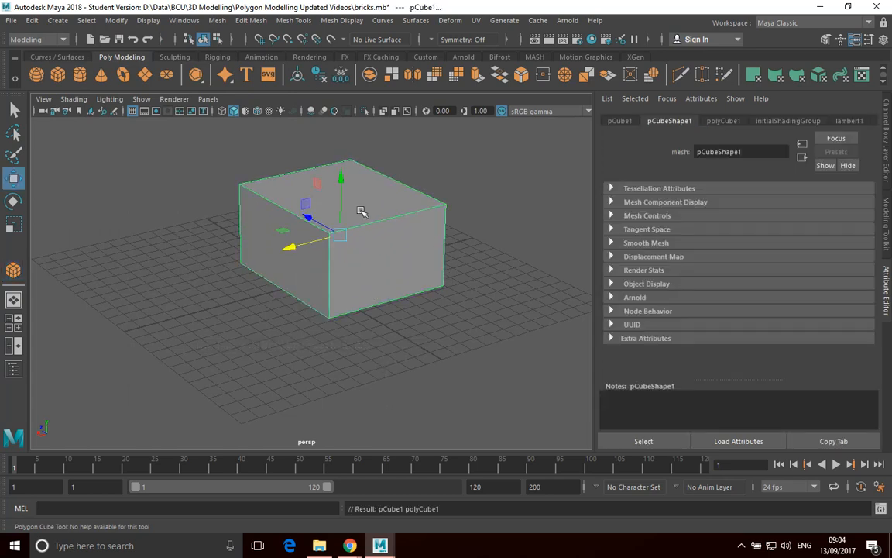
mouse_move(266, 241)
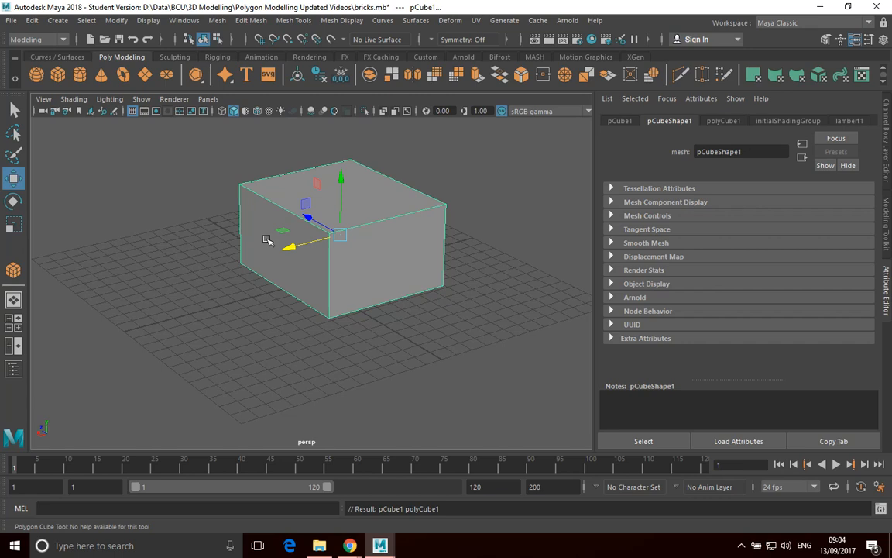
mouse_move(255, 220)
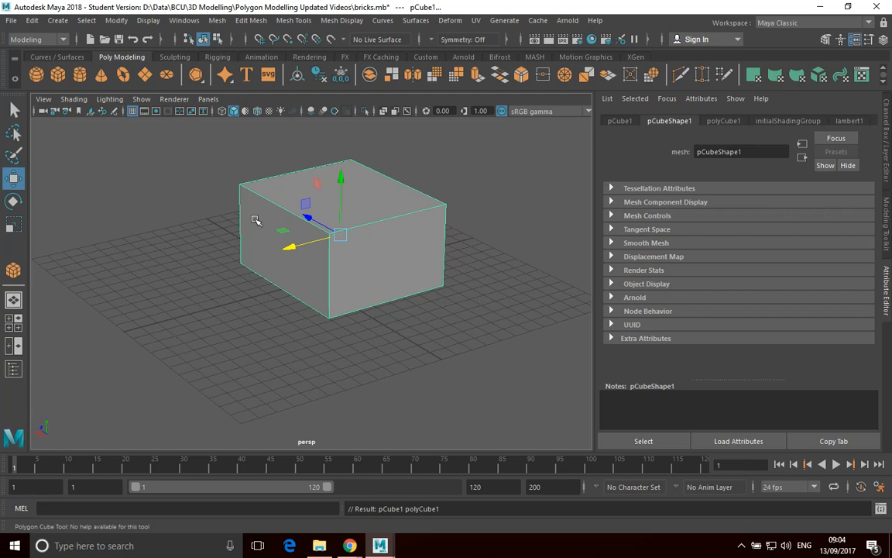
mouse_move(182, 21)
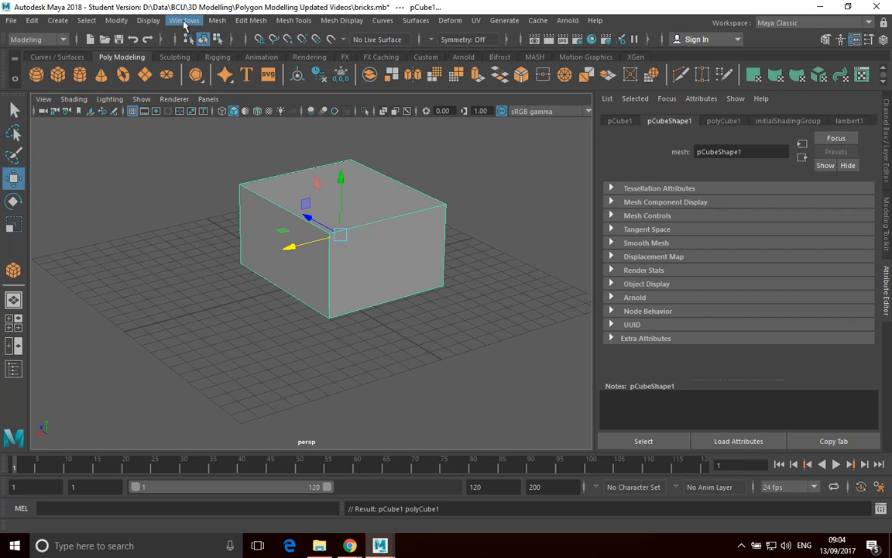
click(184, 20)
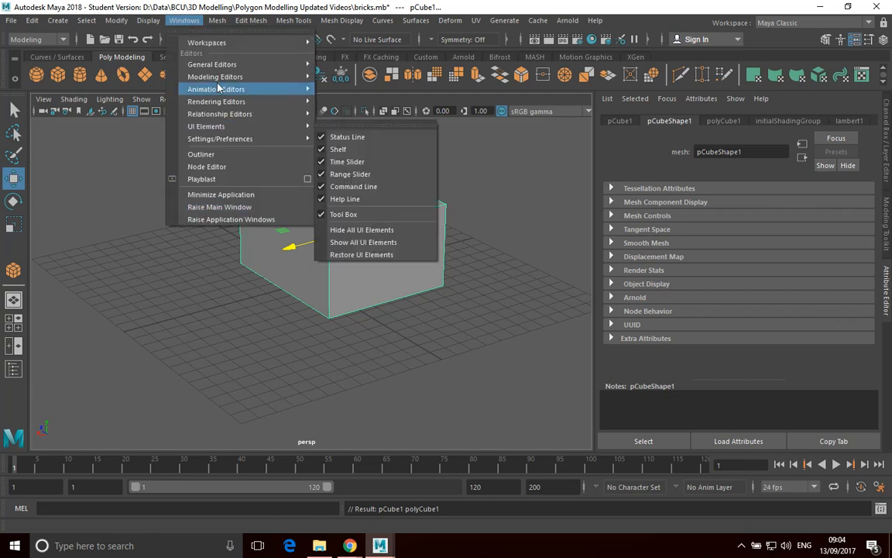
mouse_move(230, 138)
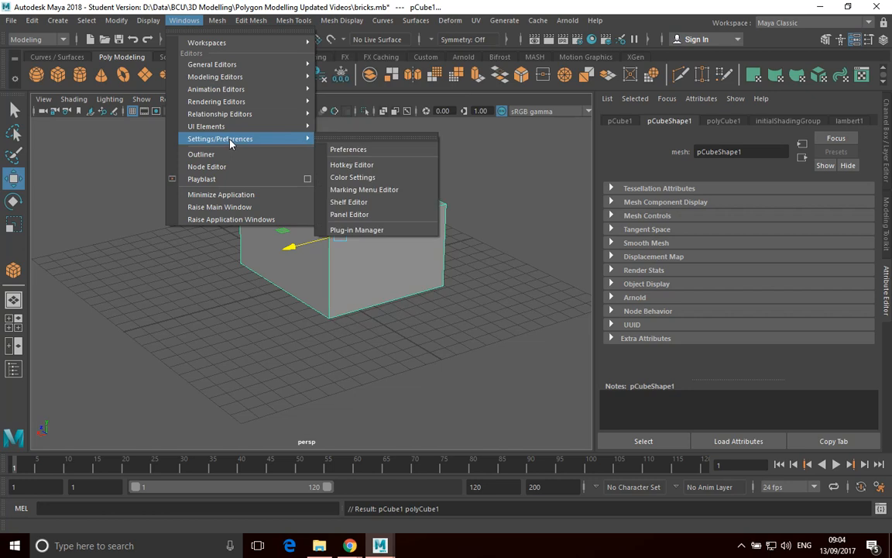
click(347, 149)
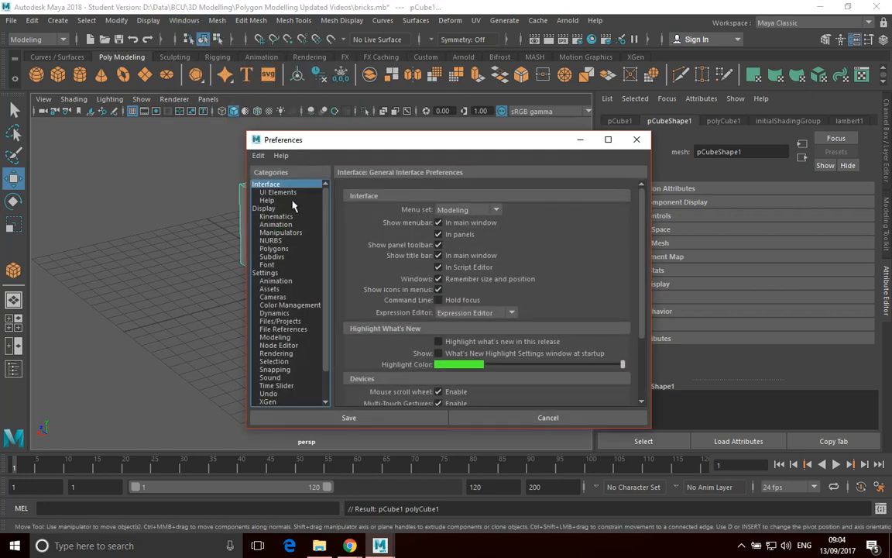
mouse_move(276, 279)
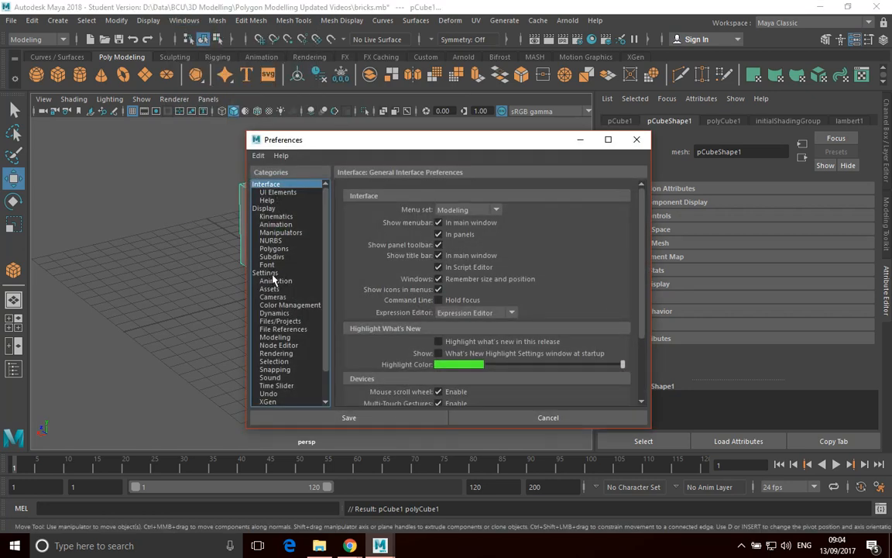
click(267, 272)
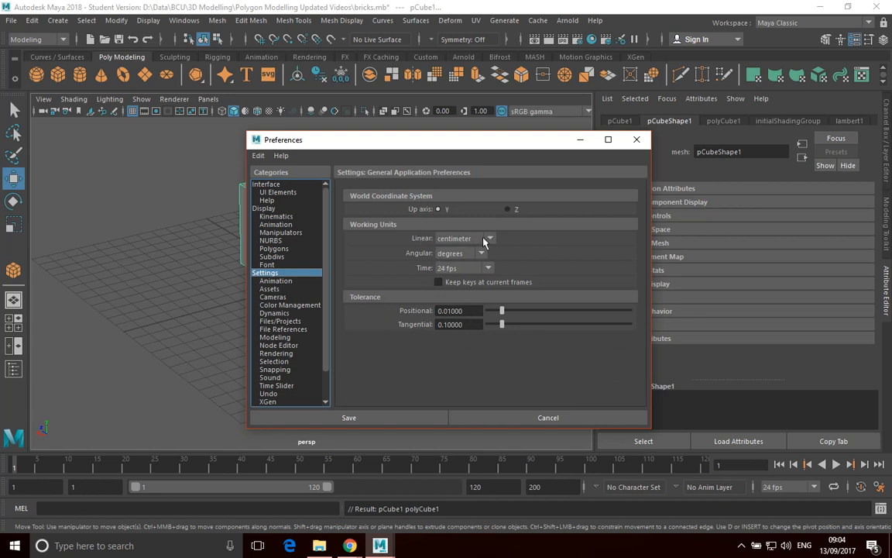
click(488, 239)
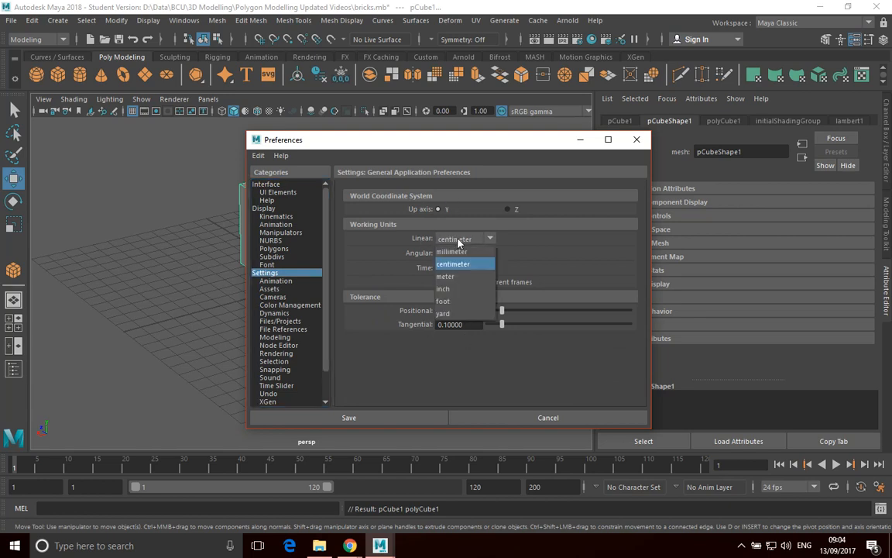
click(452, 263)
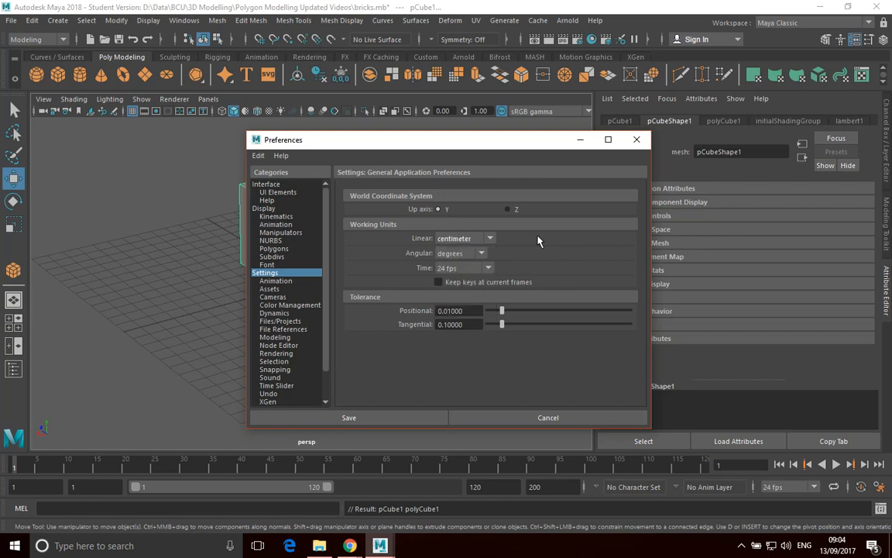
mouse_move(459, 245)
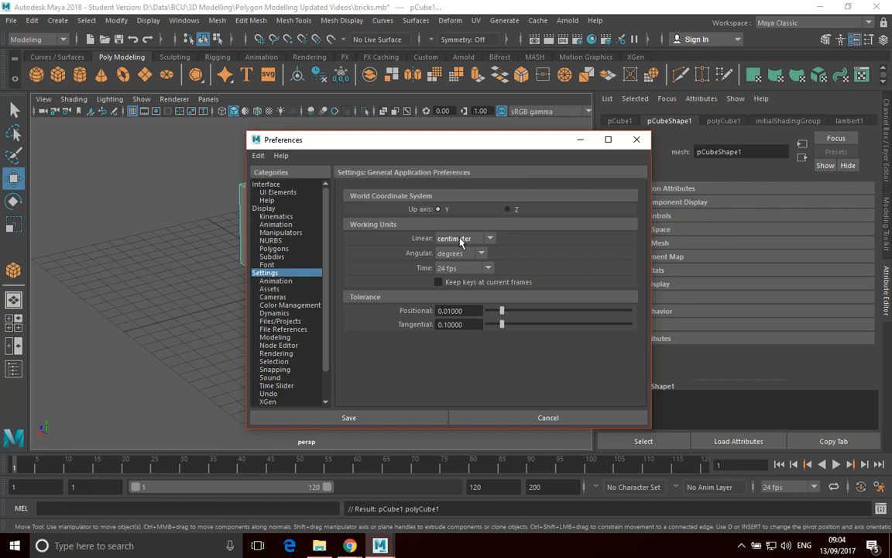
mouse_move(440, 241)
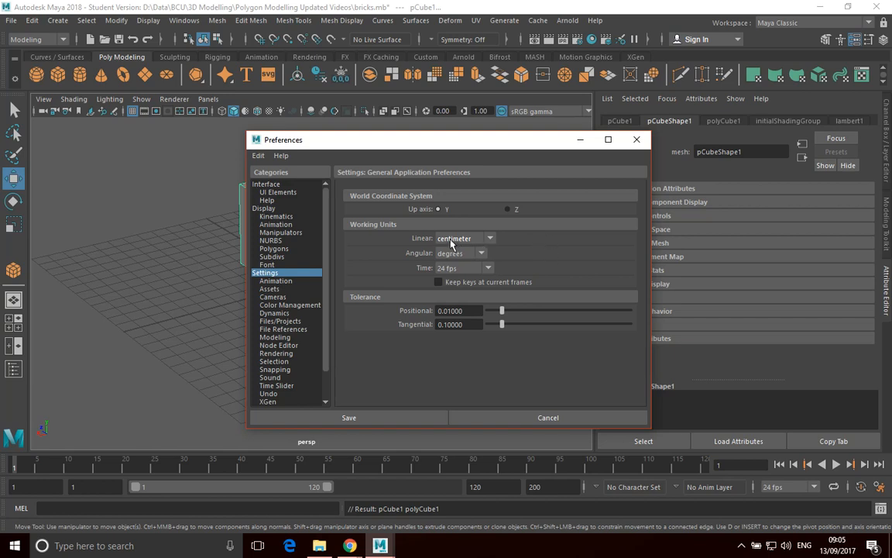
mouse_move(438, 248)
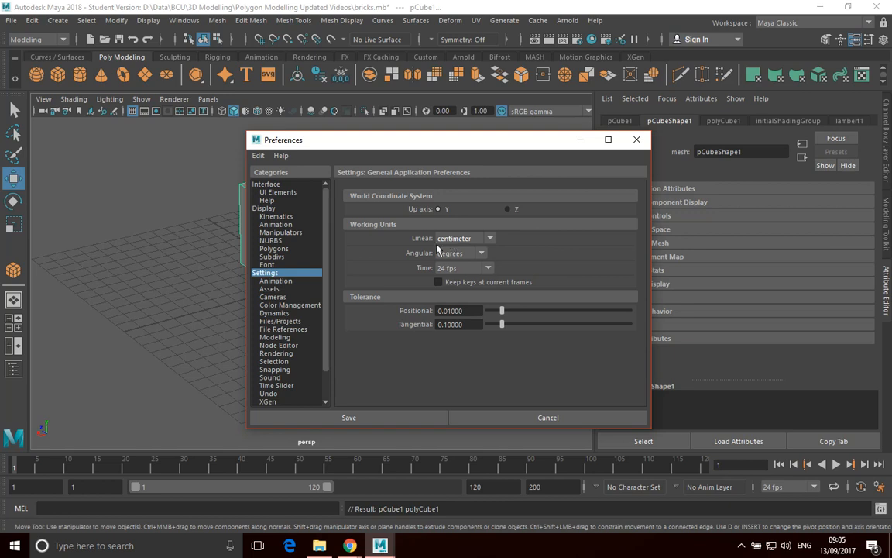
mouse_move(638, 139)
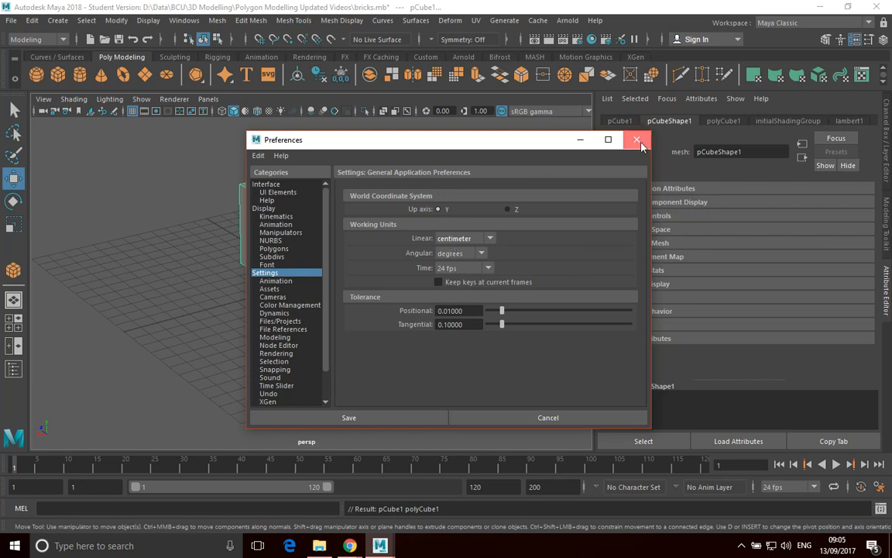
click(638, 140)
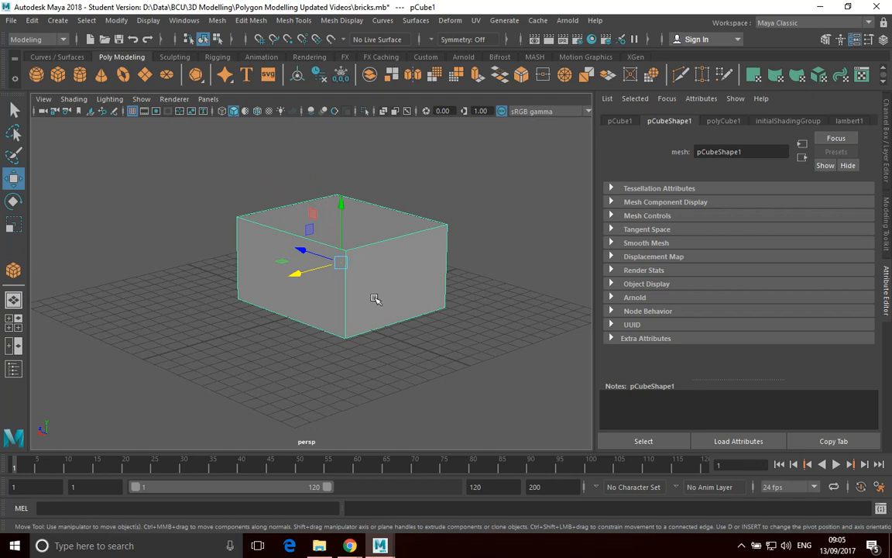
mouse_move(341, 271)
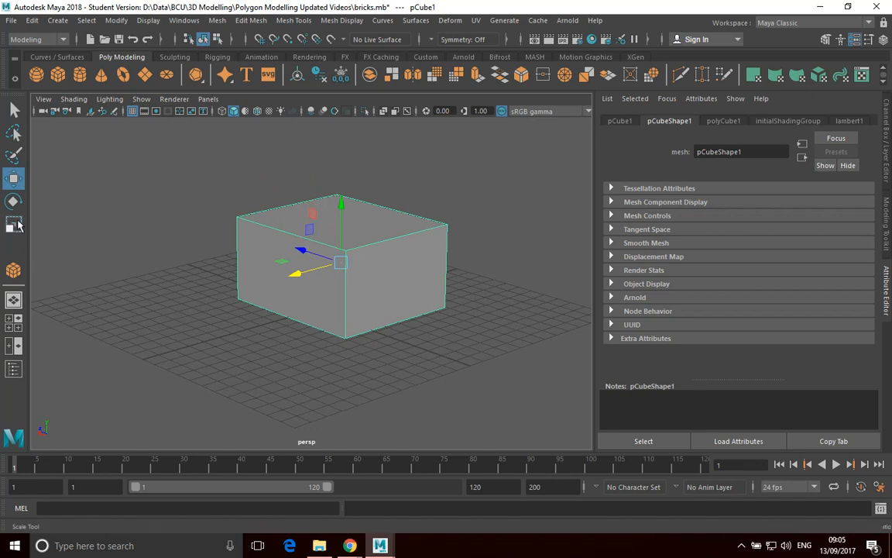
Step: Return to the plain Select Tool so no transform handles show on the cube
click(14, 203)
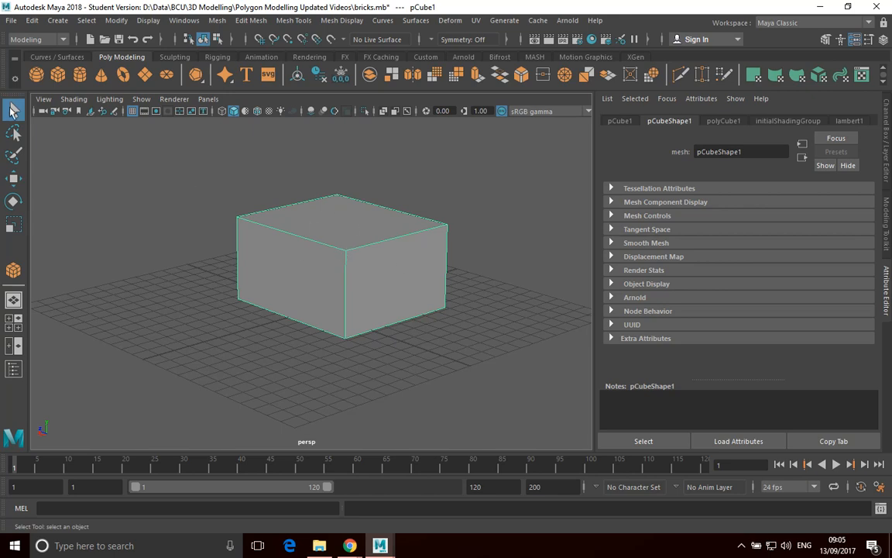
Step: Move the cube up, out toward the viewer, and back near the grid centre with the Move tool
click(14, 178)
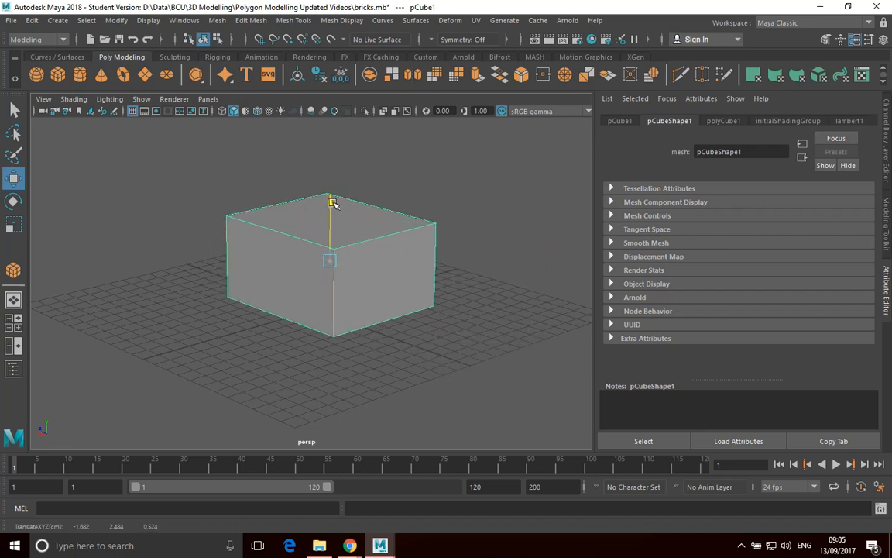
drag(329, 202, 329, 184)
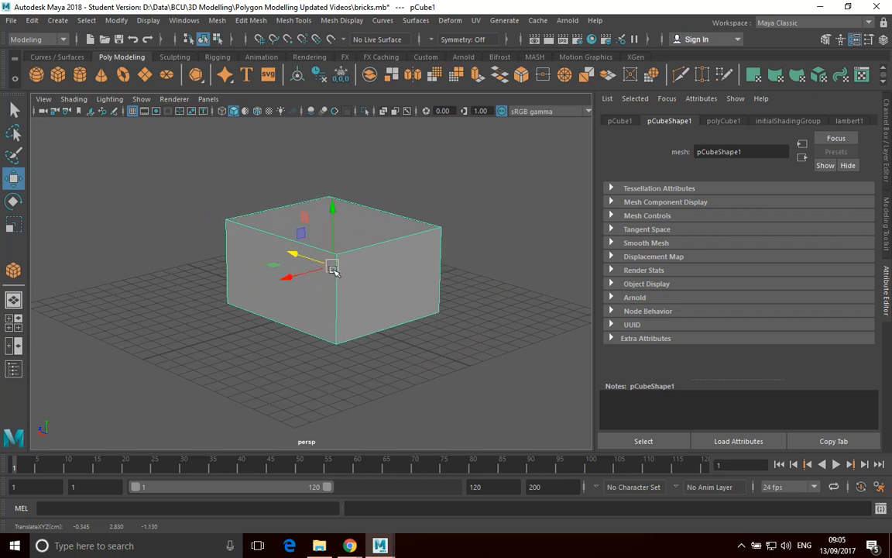
drag(333, 267, 446, 368)
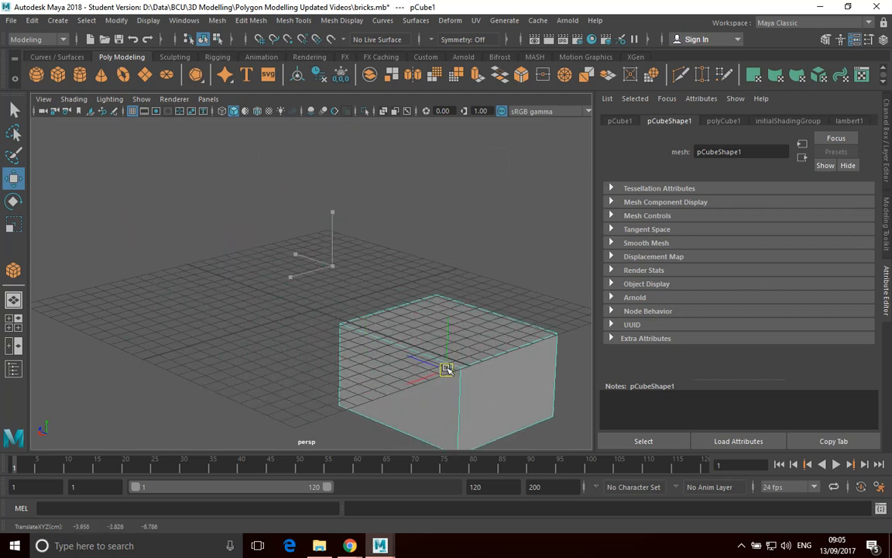
drag(446, 369, 344, 255)
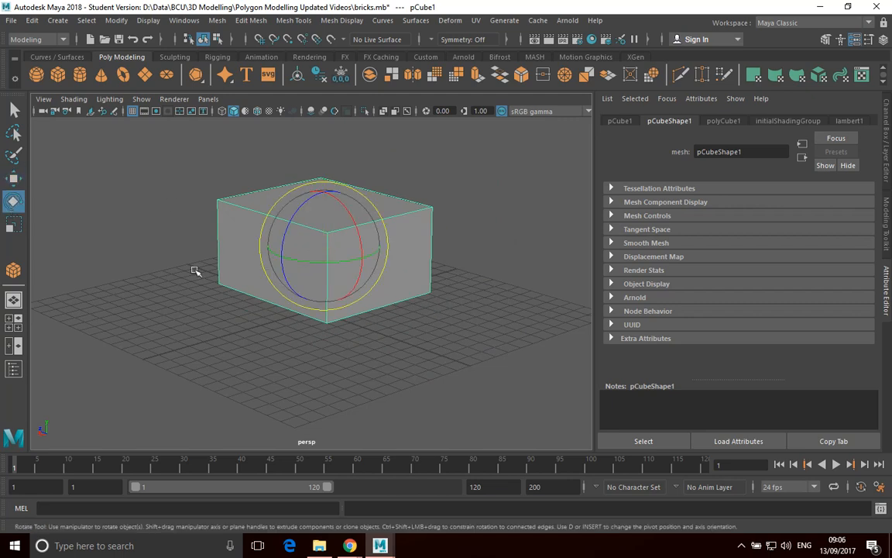
Step: Rotate the cube around several axes until it leans at a tilted angle above the grid
drag(195, 269, 291, 260)
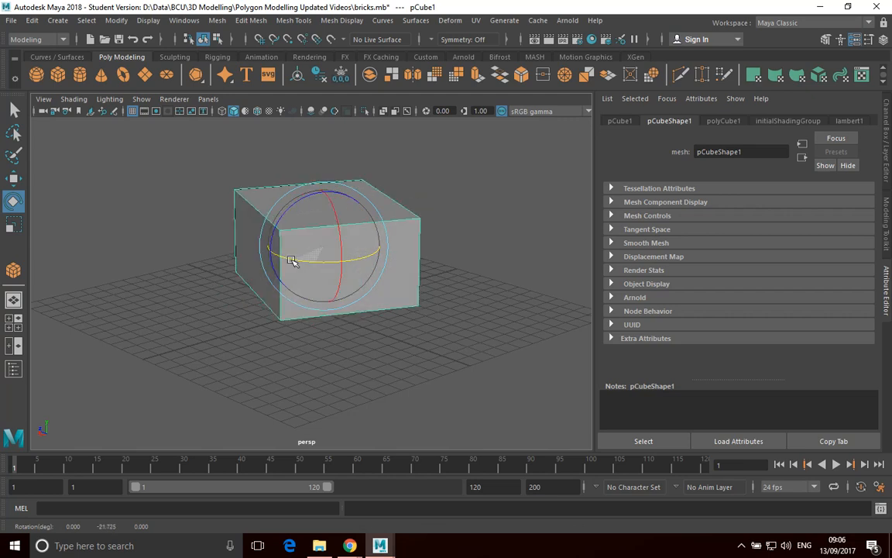
drag(292, 260, 356, 252)
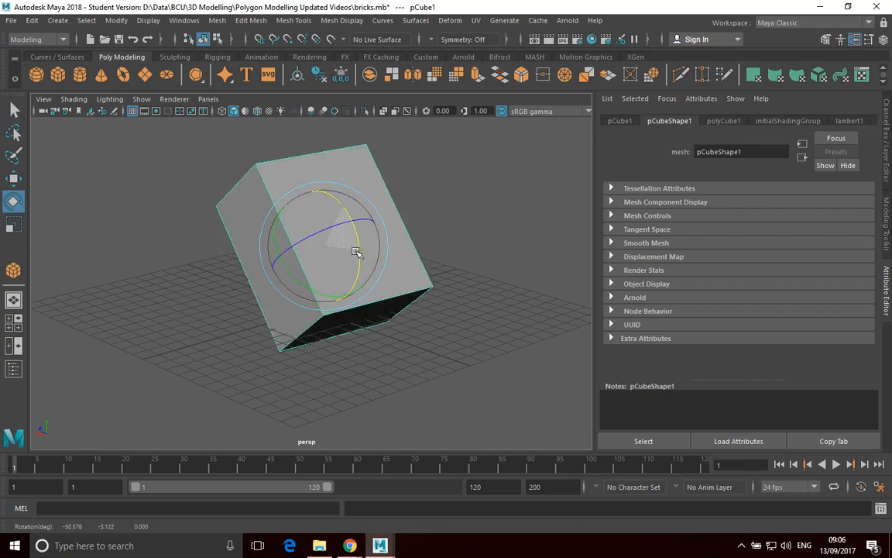
drag(356, 251, 344, 199)
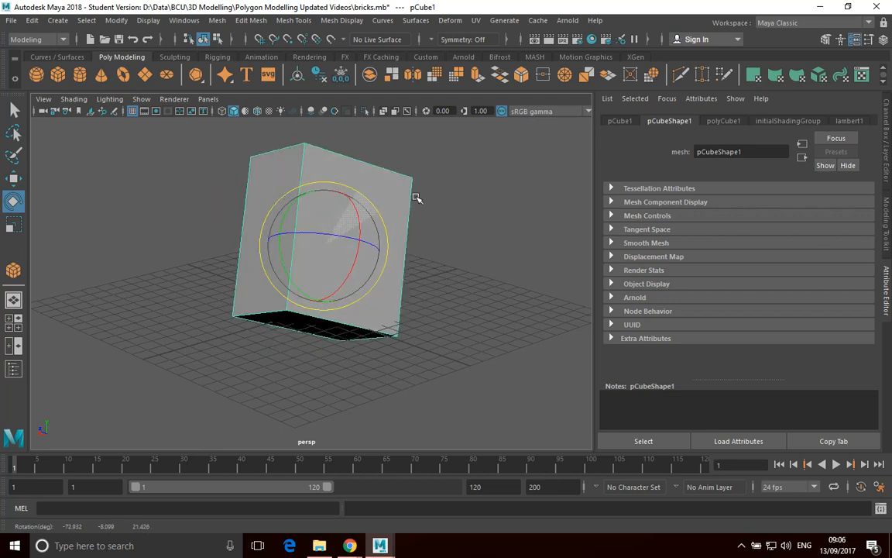
drag(419, 195, 332, 251)
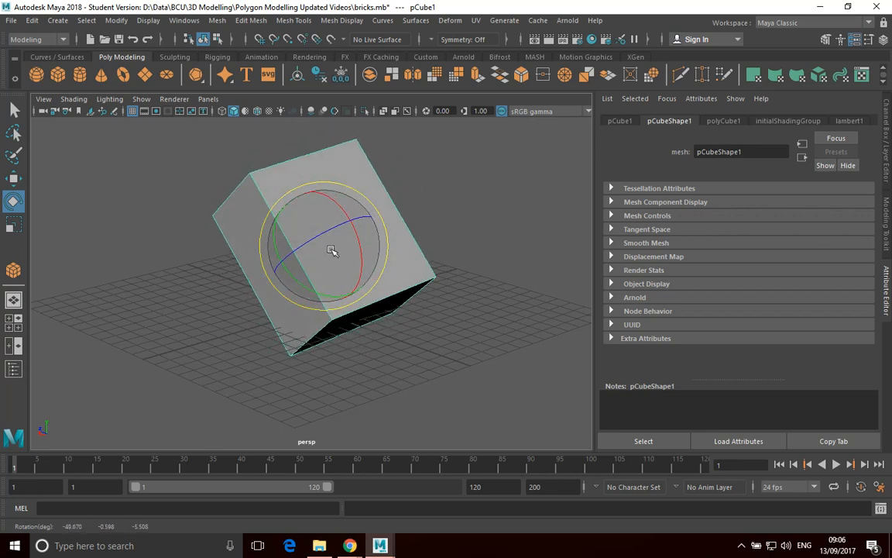
drag(332, 251, 359, 215)
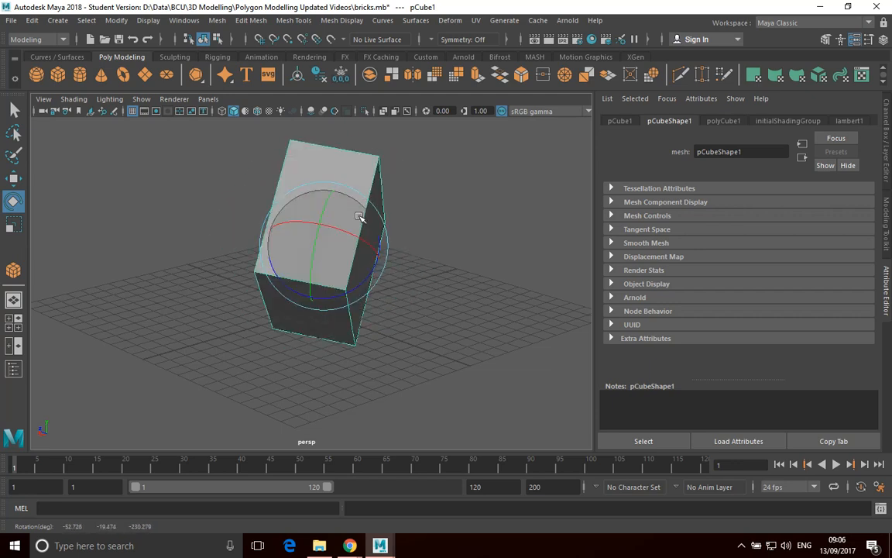
drag(360, 215, 337, 235)
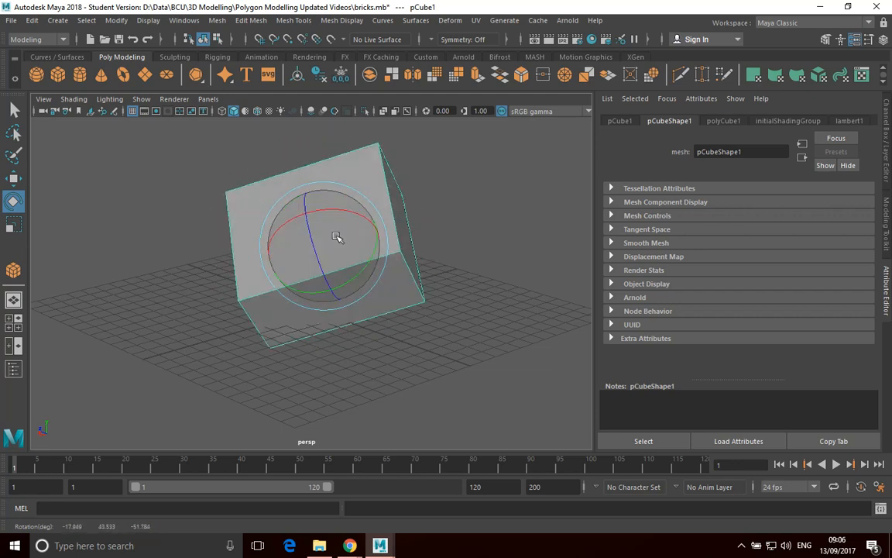
drag(337, 236, 333, 276)
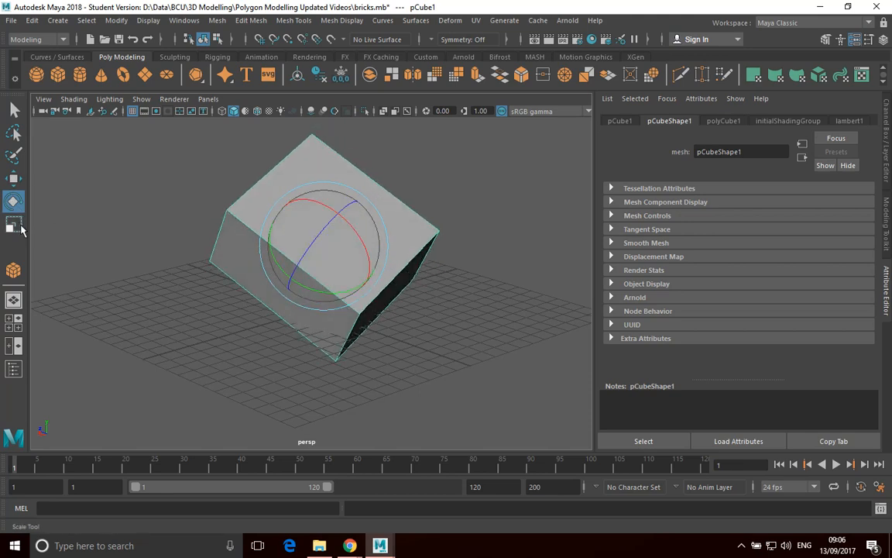
Step: Tilt the cube further over with the Rotate tool and switch to the Scale tool
click(12, 223)
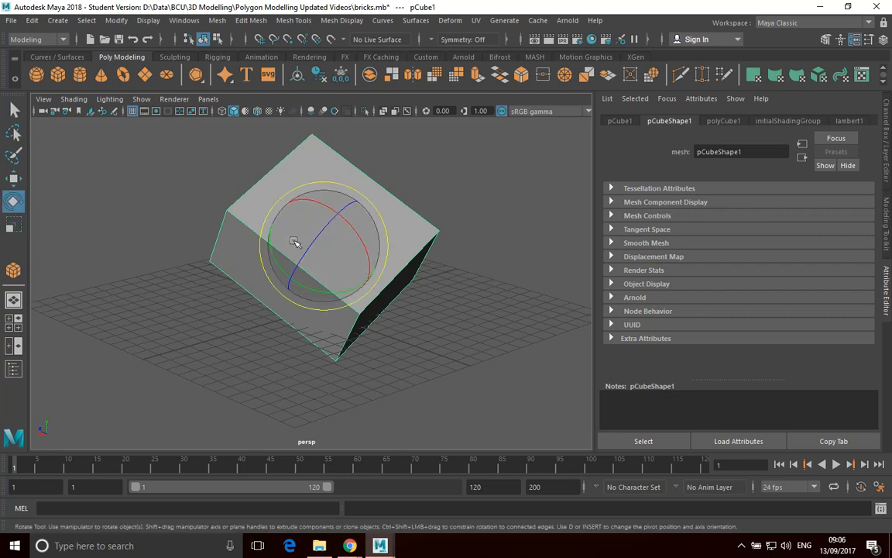
drag(294, 240, 326, 229)
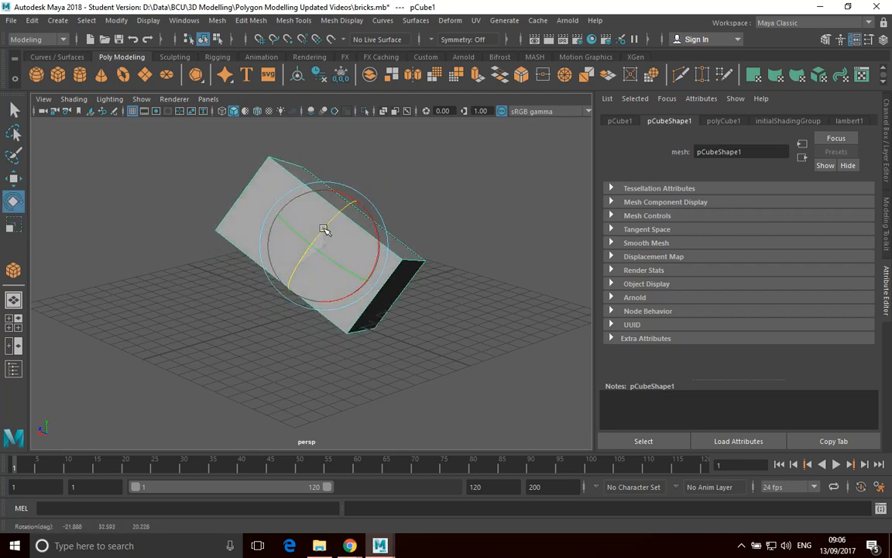
click(12, 224)
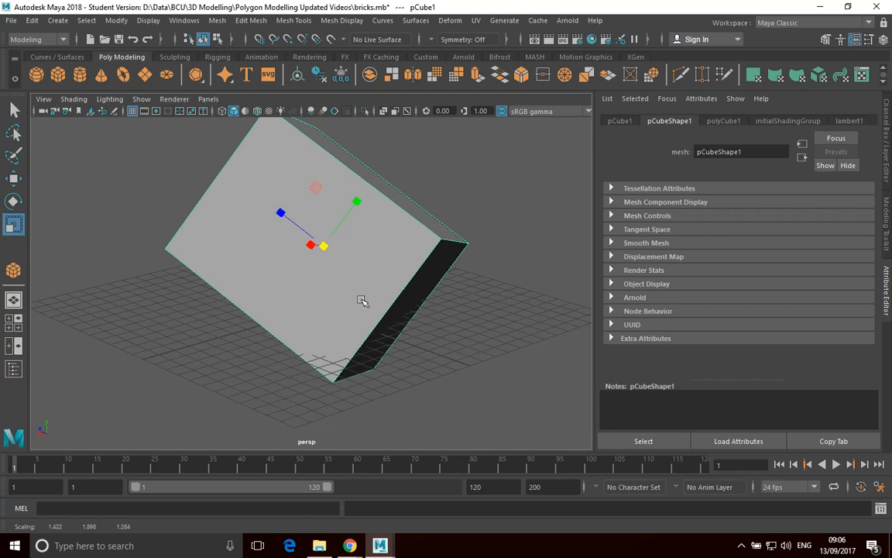
mouse_move(350, 270)
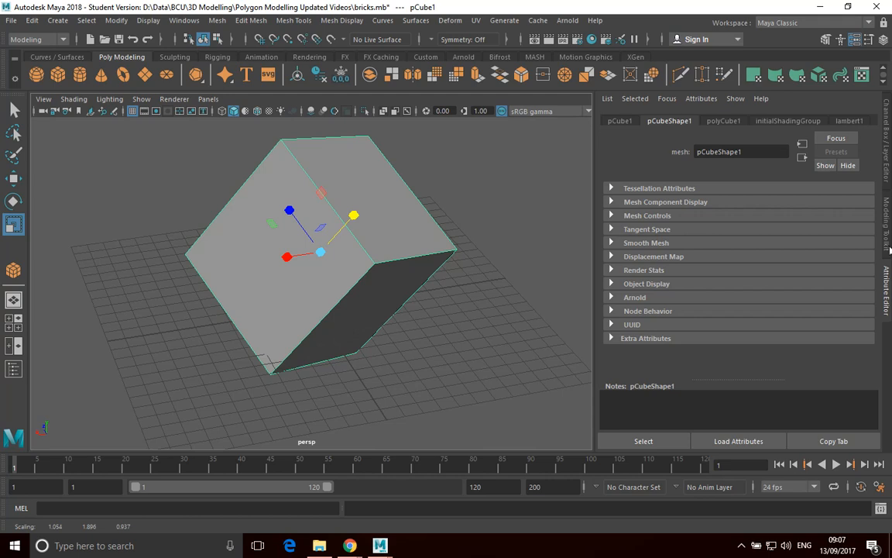
mouse_move(889, 282)
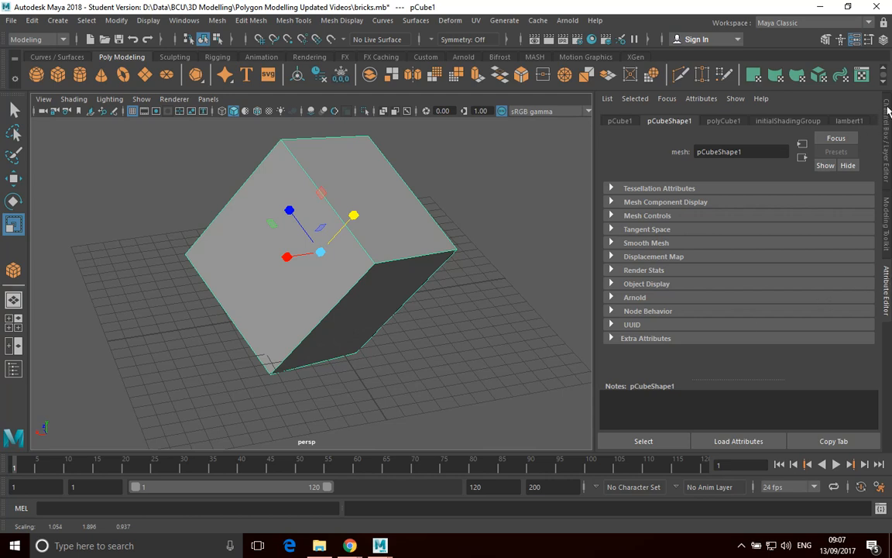
mouse_move(738, 241)
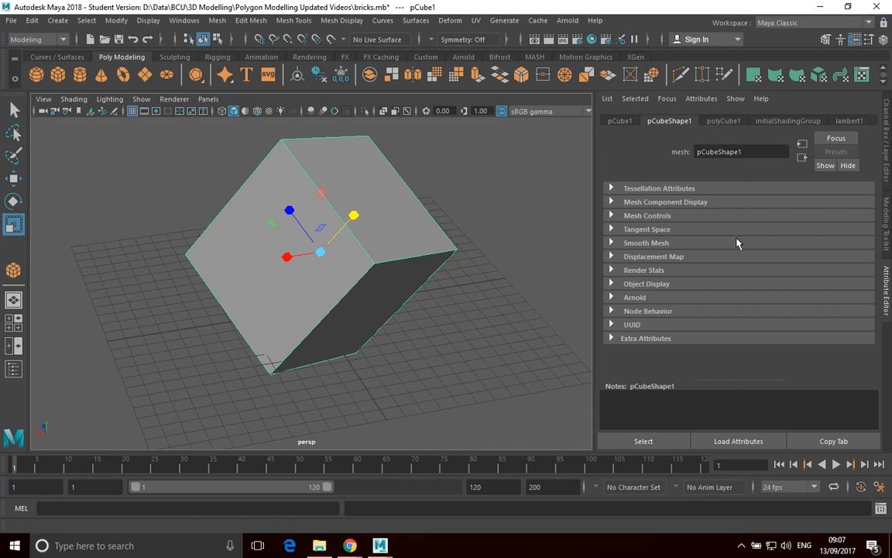
Step: Show the Channel Box with the cube's translate, rotate and scale values (scale near 1.05, 1.9, 0.94)
click(855, 40)
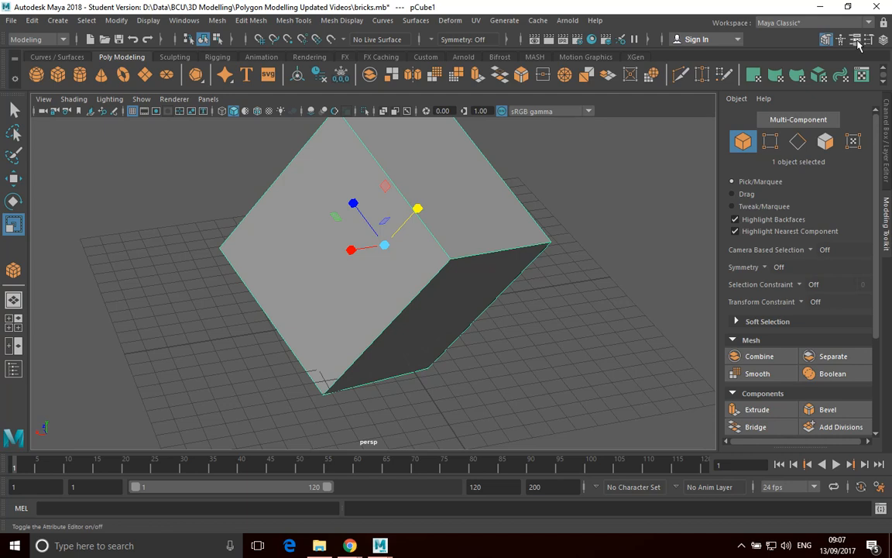
mouse_move(856, 40)
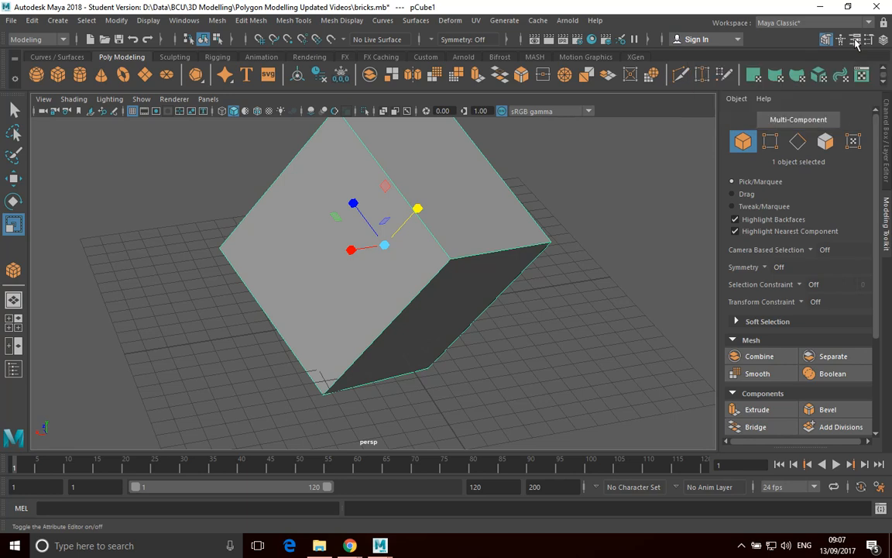
click(855, 40)
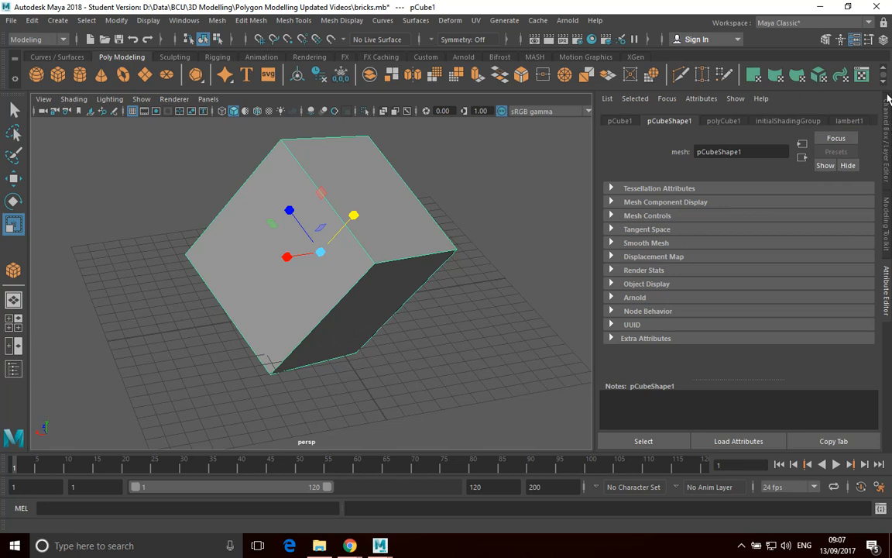
click(883, 41)
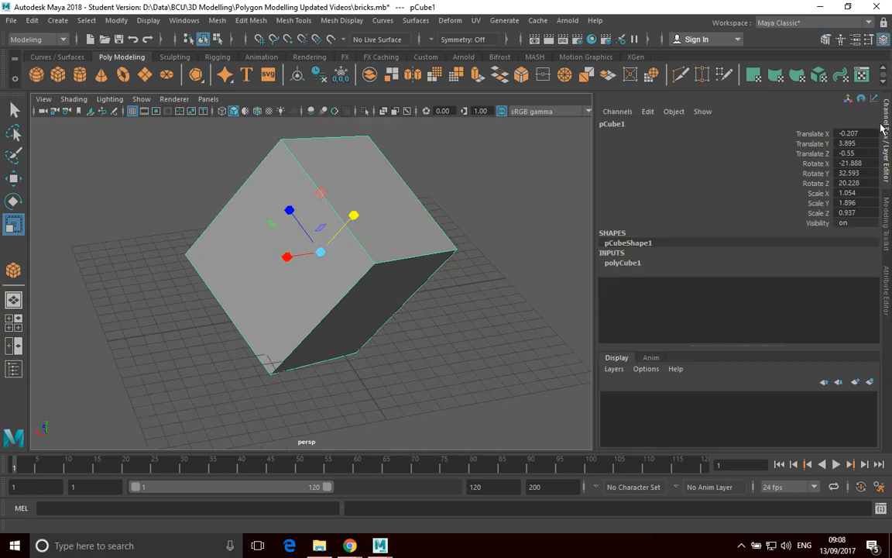
mouse_move(889, 220)
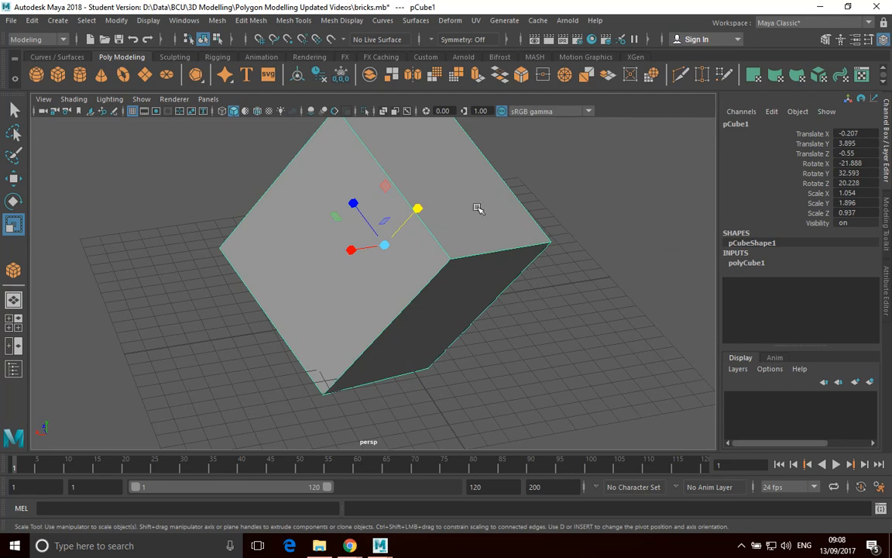
mouse_move(416, 242)
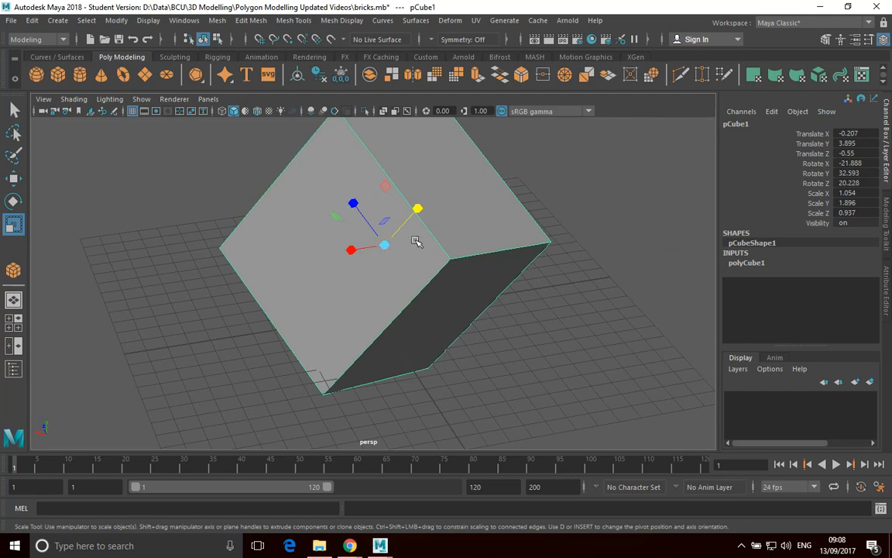
mouse_move(400, 214)
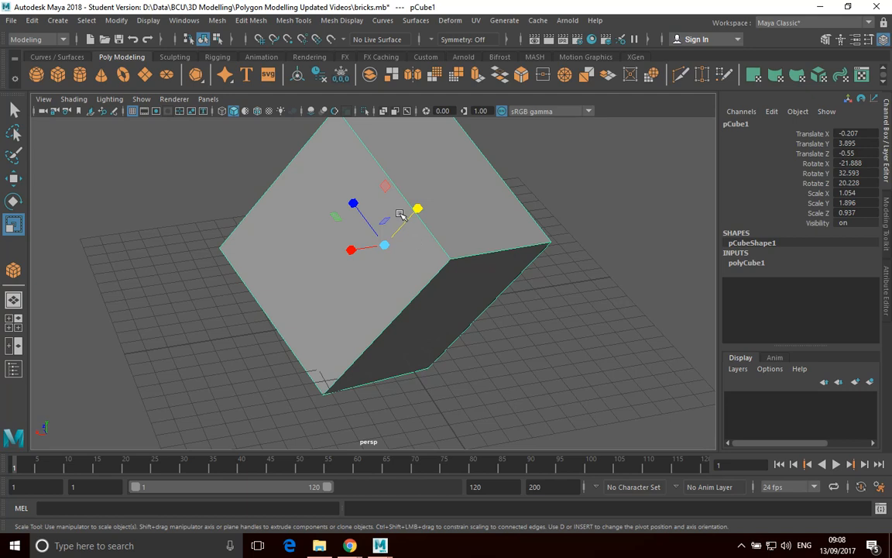
mouse_move(370, 246)
text(0)
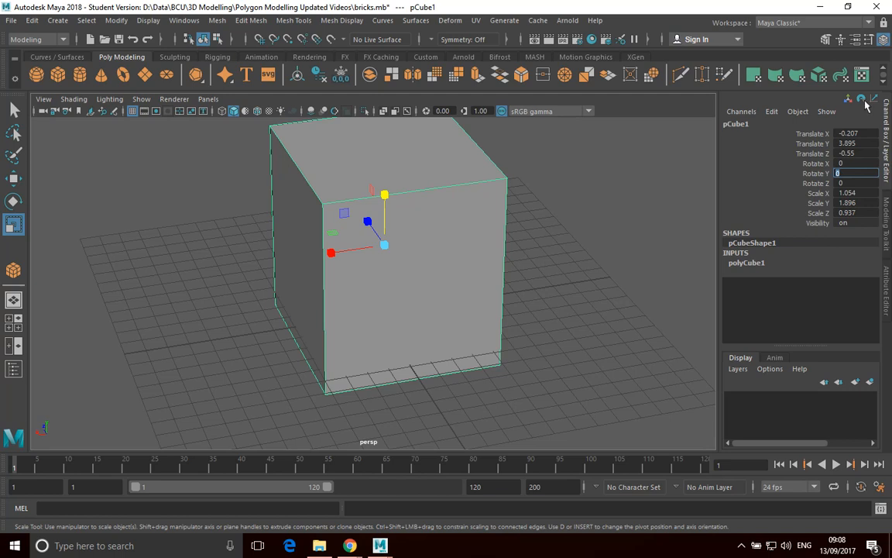
Step: Zero the cube's rotations and set Translate Y to 2 in the Channel Box
click(844, 153)
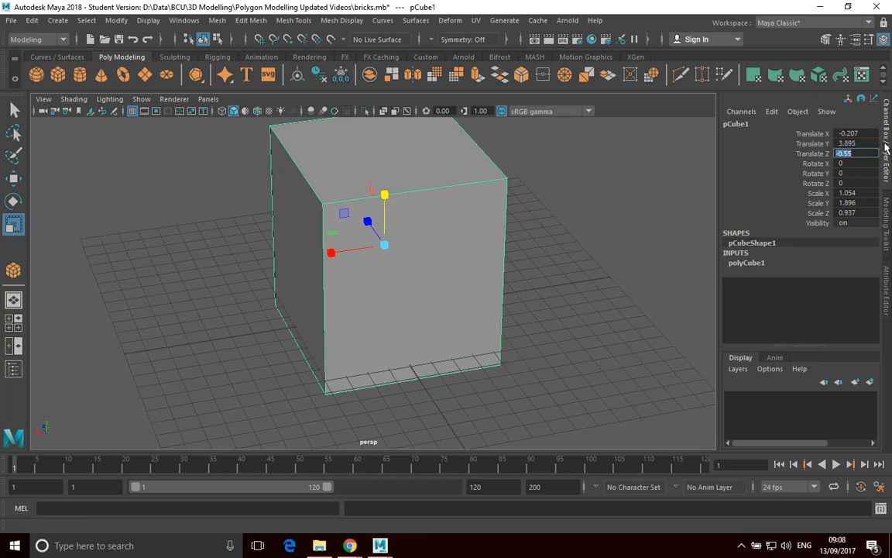
click(852, 142)
text(2)
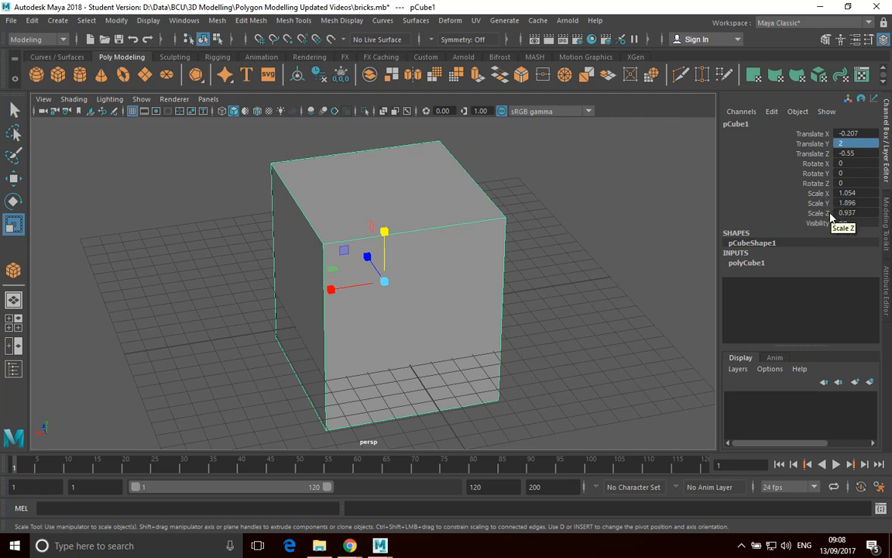
click(851, 212)
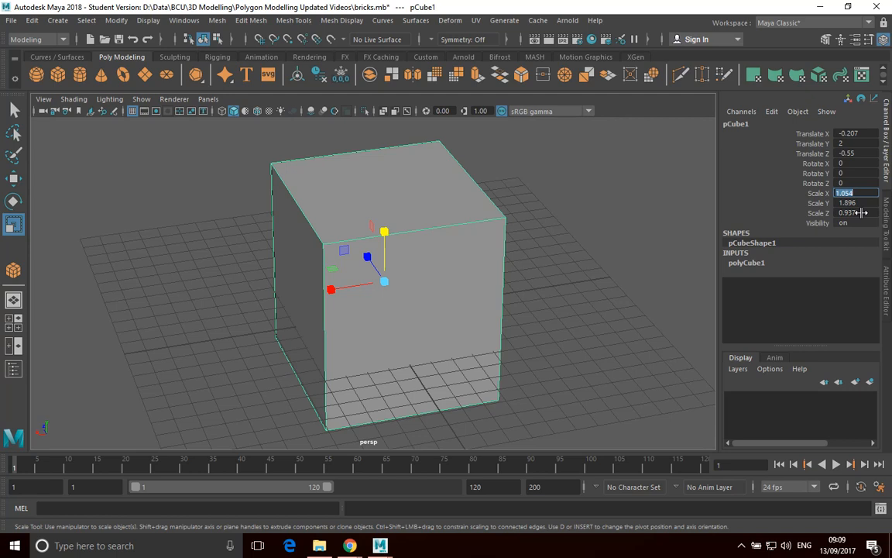
mouse_move(827, 203)
text(1)
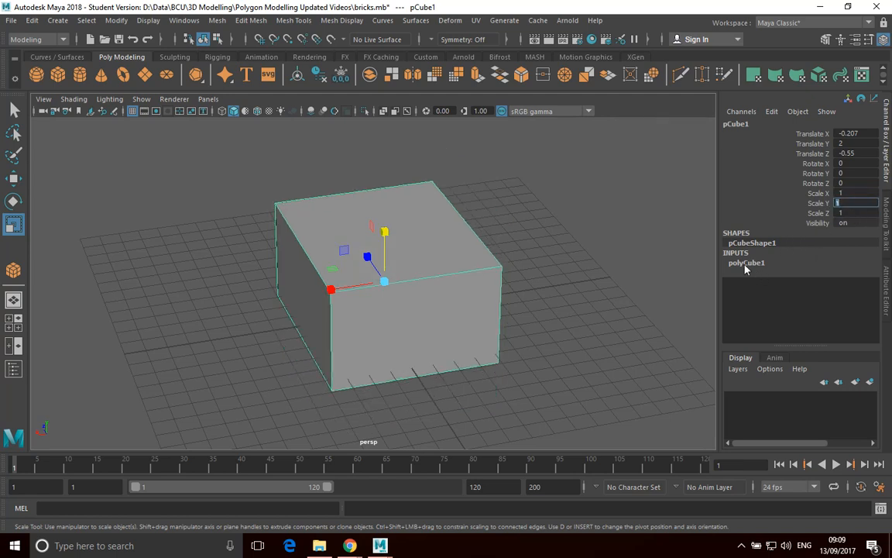
Step: Set polyCube1's Width, Height and Depth to 4 under INPUTS
click(746, 263)
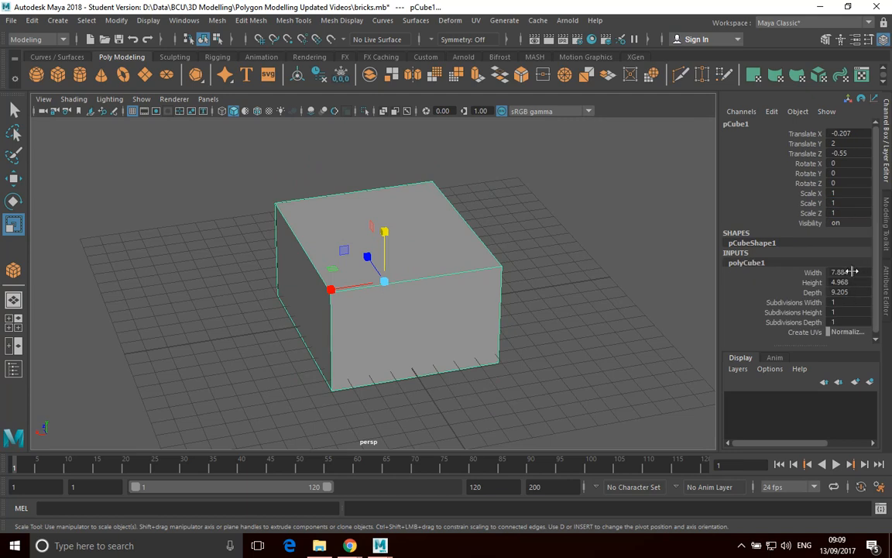
mouse_move(834, 282)
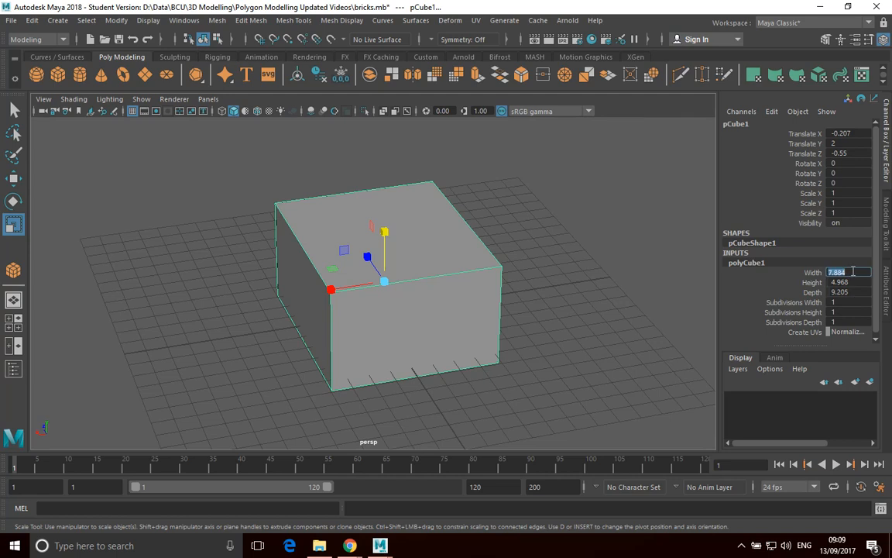
text(4)
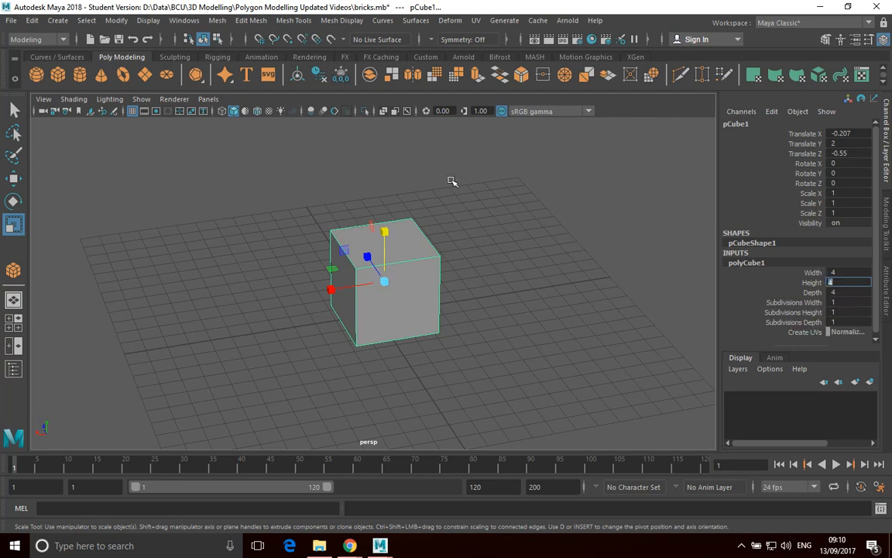
mouse_move(438, 364)
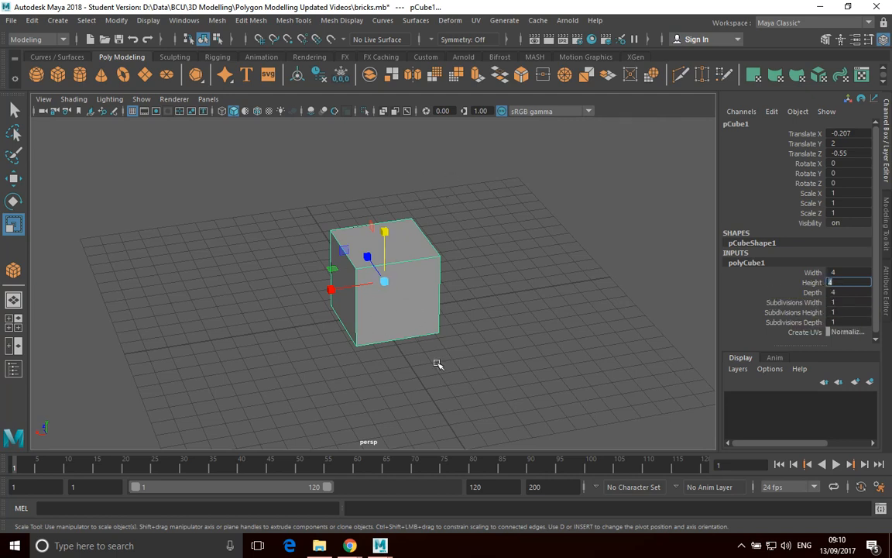
mouse_move(821, 242)
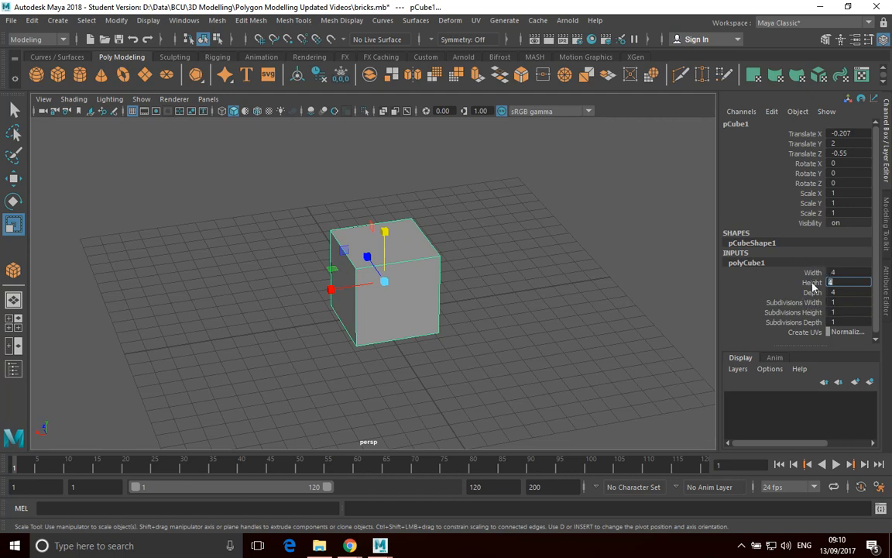
mouse_move(401, 291)
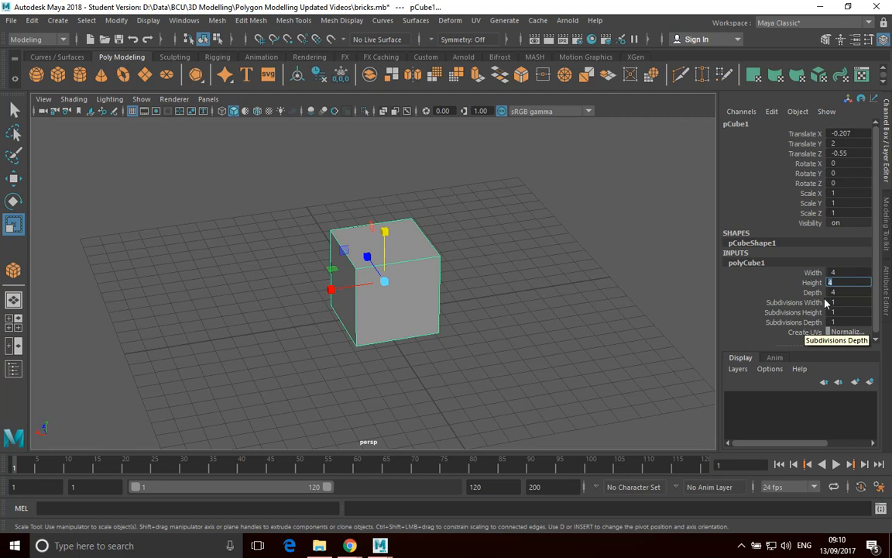
mouse_move(410, 250)
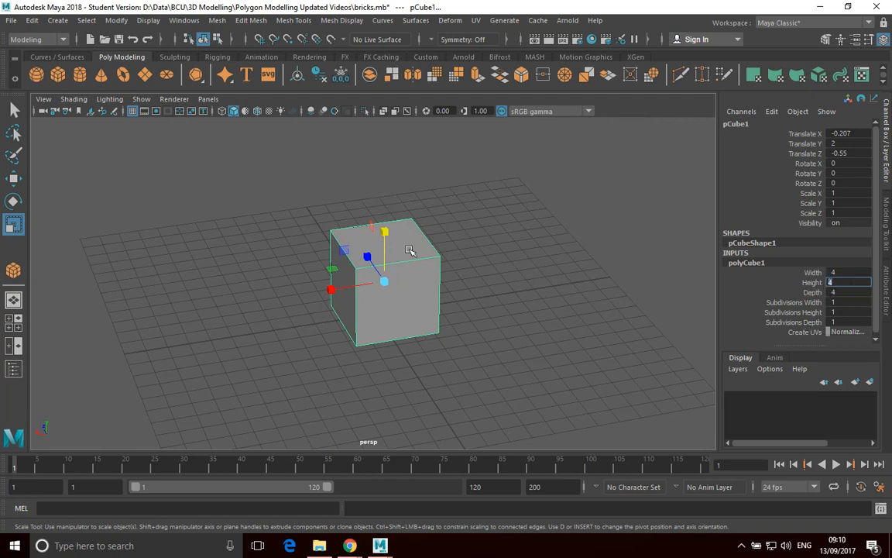
mouse_move(459, 363)
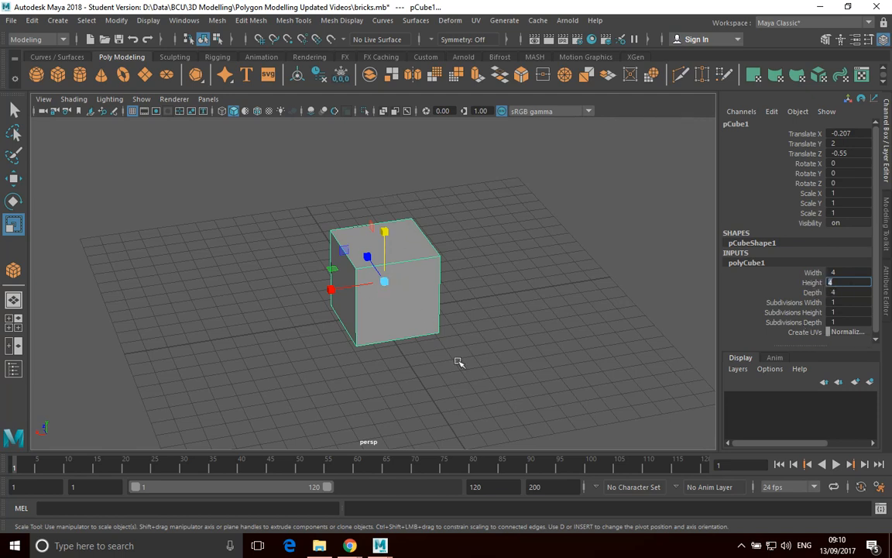
mouse_move(447, 338)
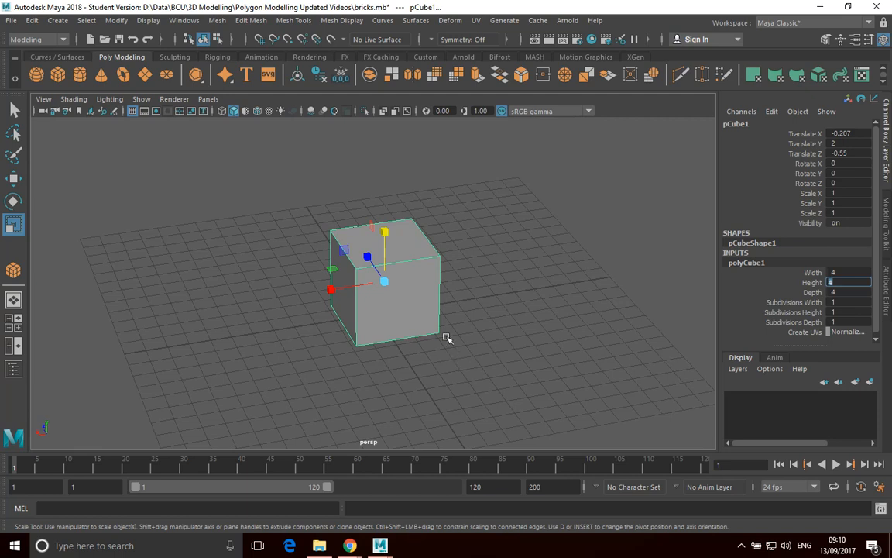
mouse_move(96, 208)
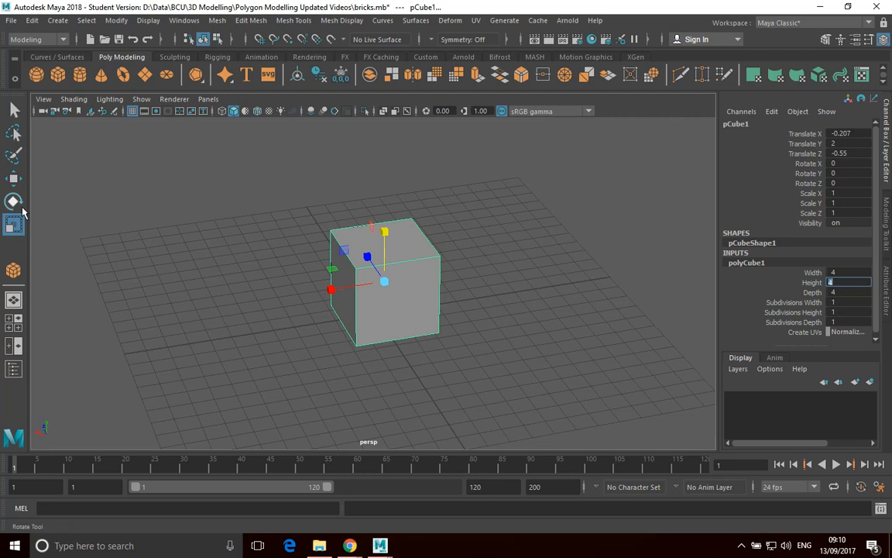
mouse_move(14, 202)
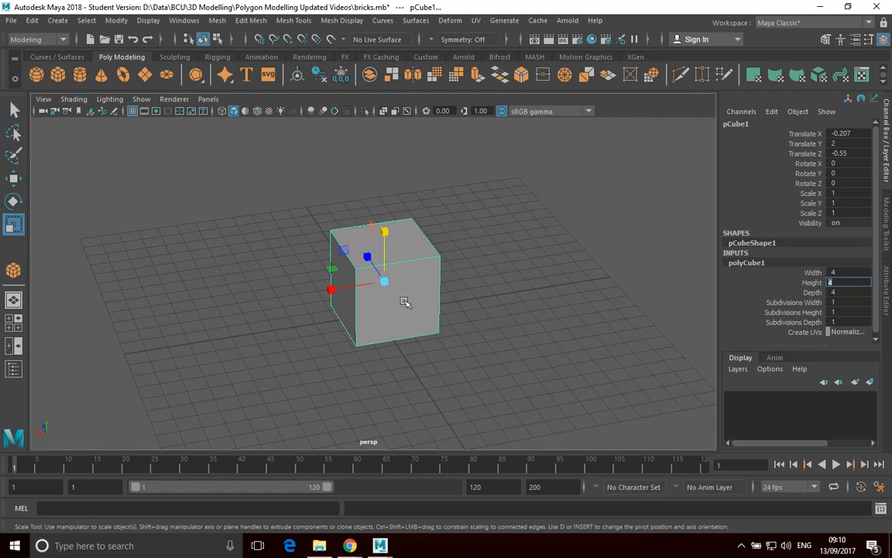
mouse_move(436, 295)
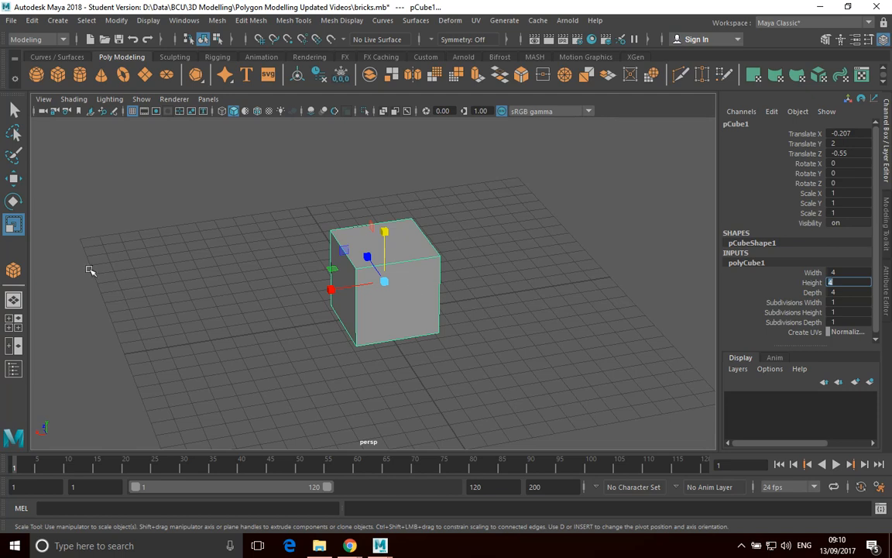
mouse_move(212, 253)
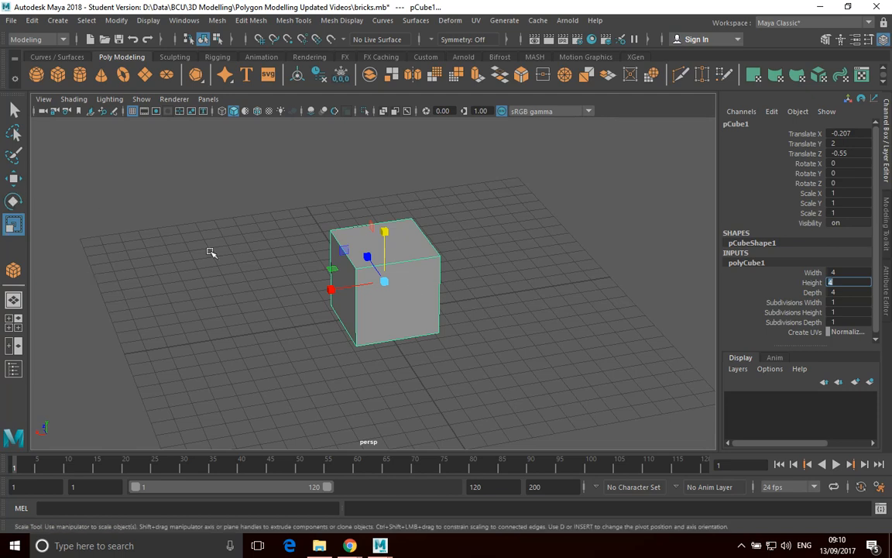
mouse_move(288, 281)
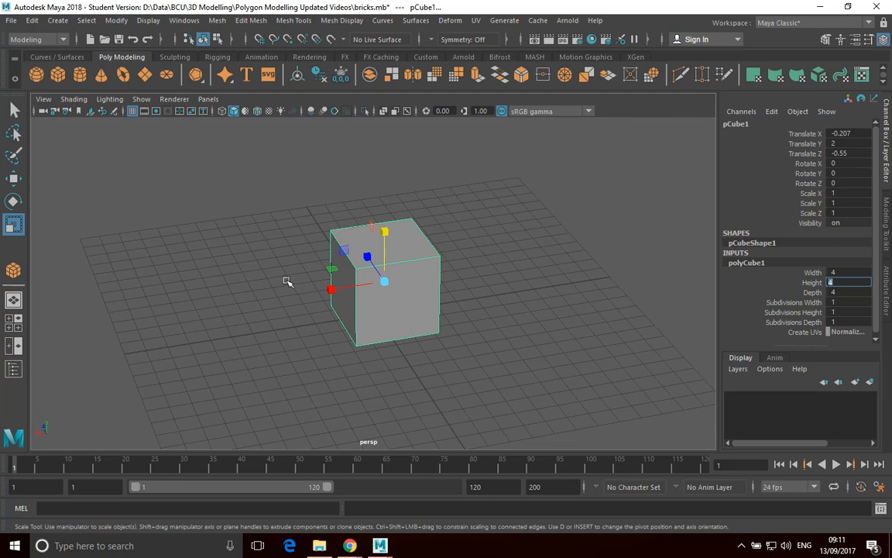
mouse_move(322, 299)
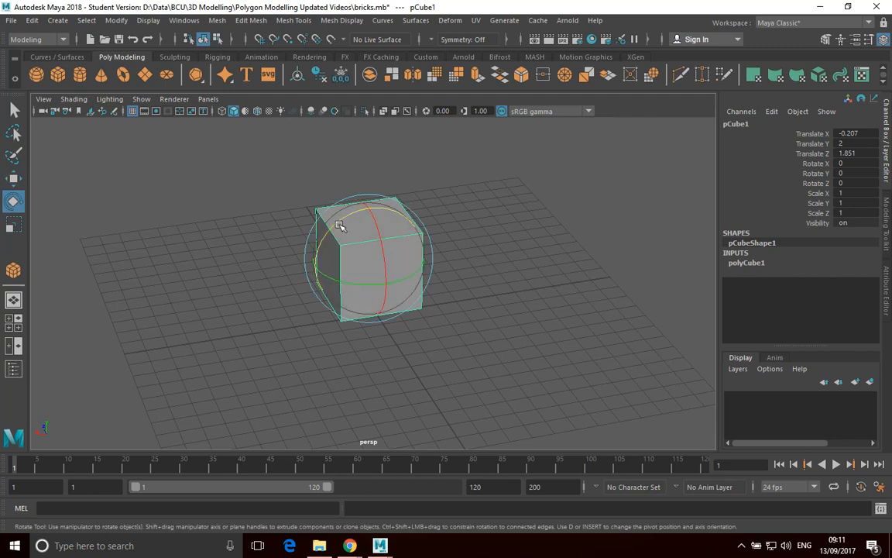
Step: Tilt the moved cube to a new angle with the rotate manipulator
drag(340, 225, 390, 247)
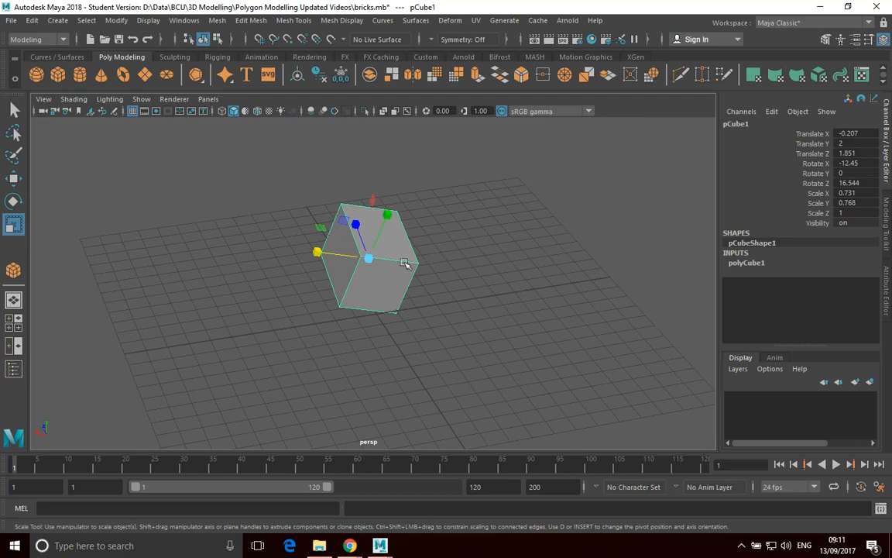
mouse_move(454, 300)
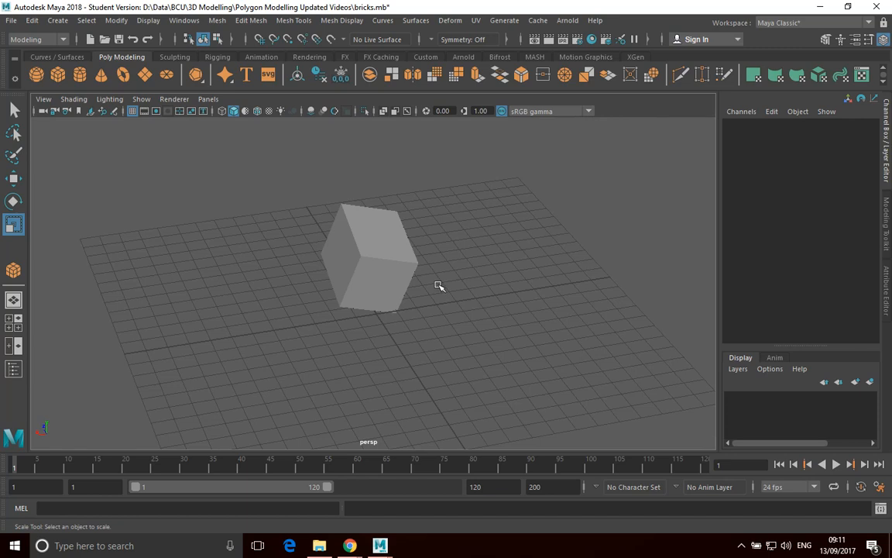
Step: Rotate the cube to fresh angles and widen it back to nearly full size along X
click(368, 255)
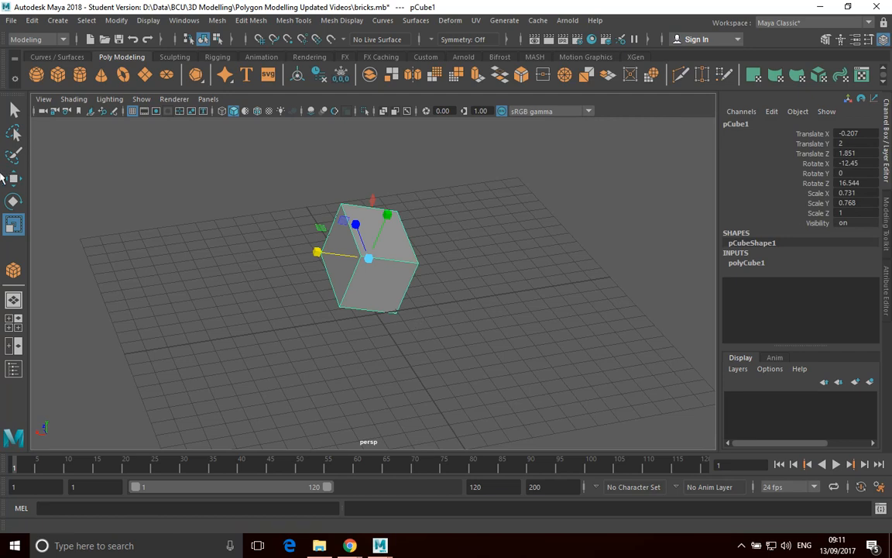
drag(368, 257, 427, 301)
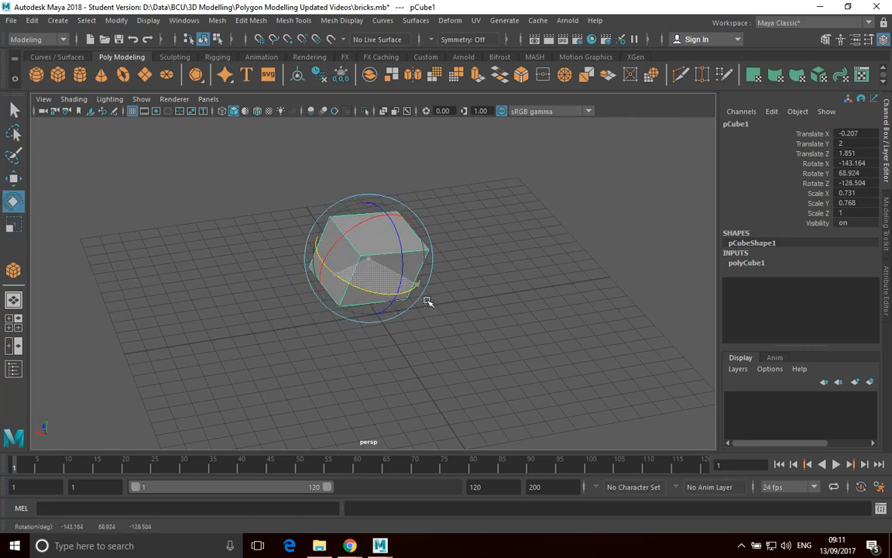
drag(428, 300, 381, 212)
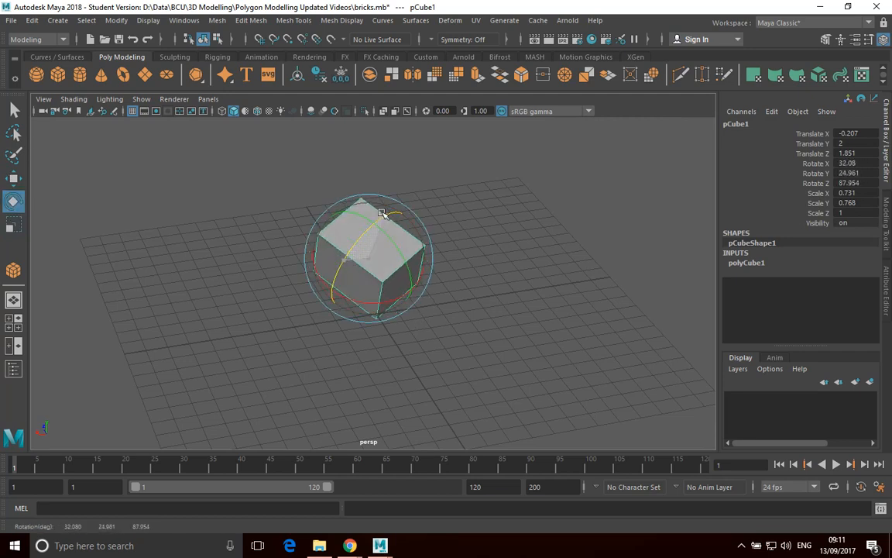
drag(381, 214, 337, 273)
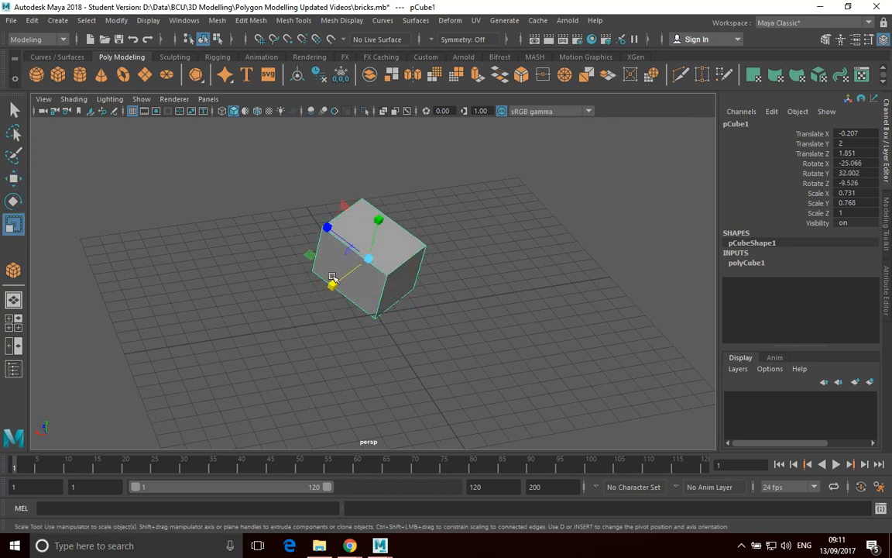
drag(331, 285, 317, 298)
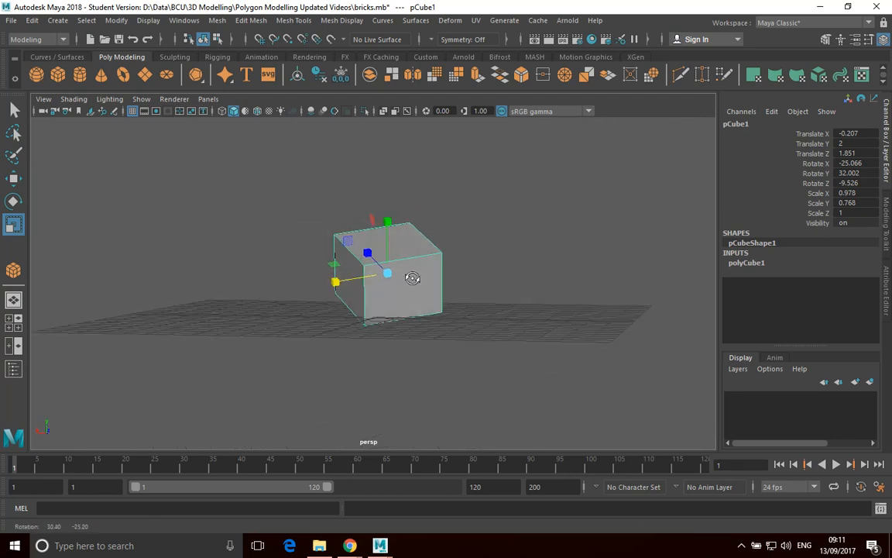
drag(412, 279, 433, 336)
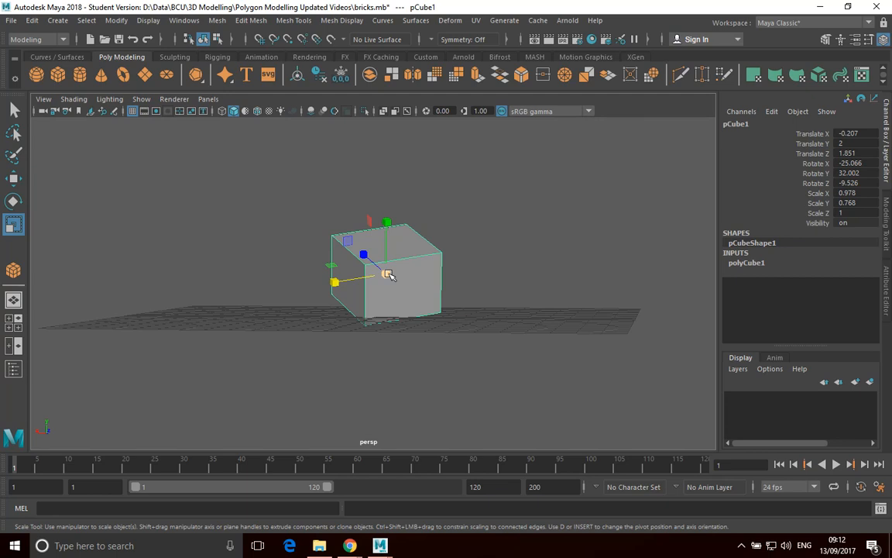
mouse_move(411, 301)
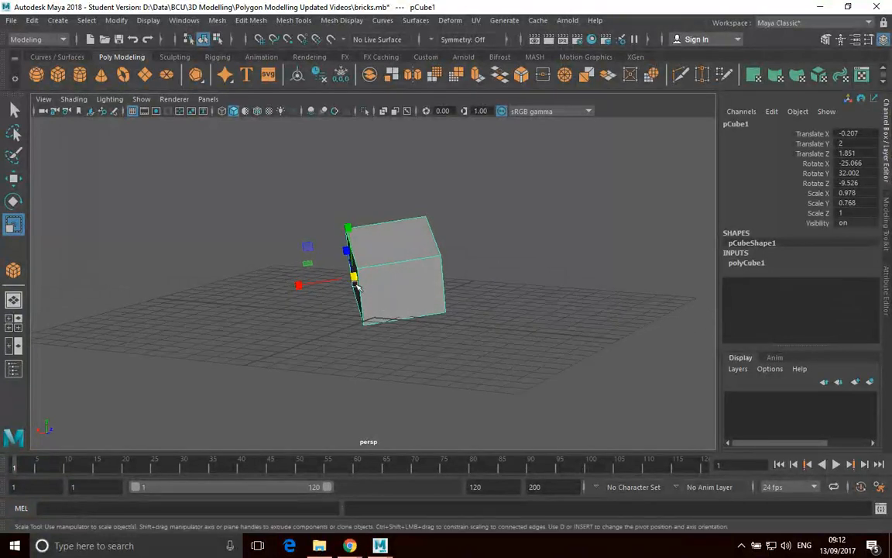
mouse_move(146, 239)
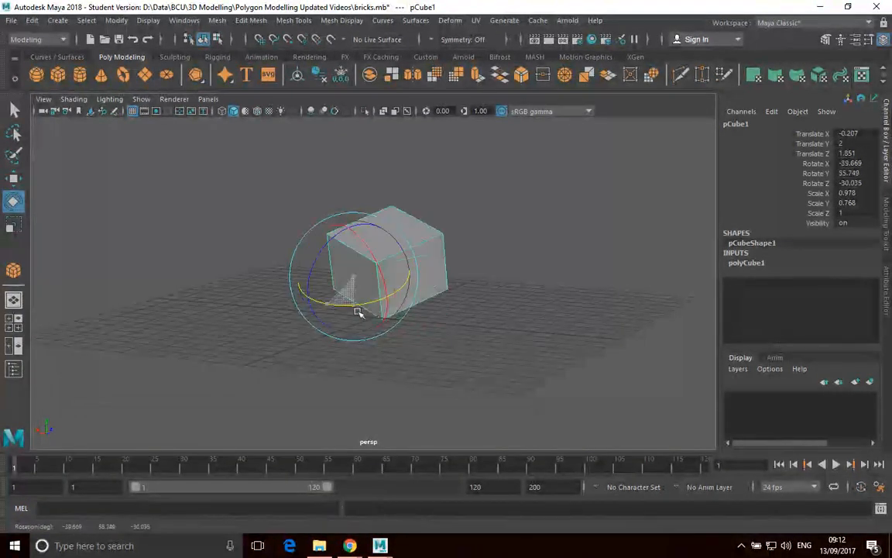
Step: Rotate the cube around its pivot now placed at the lower-left edge
drag(360, 313, 372, 296)
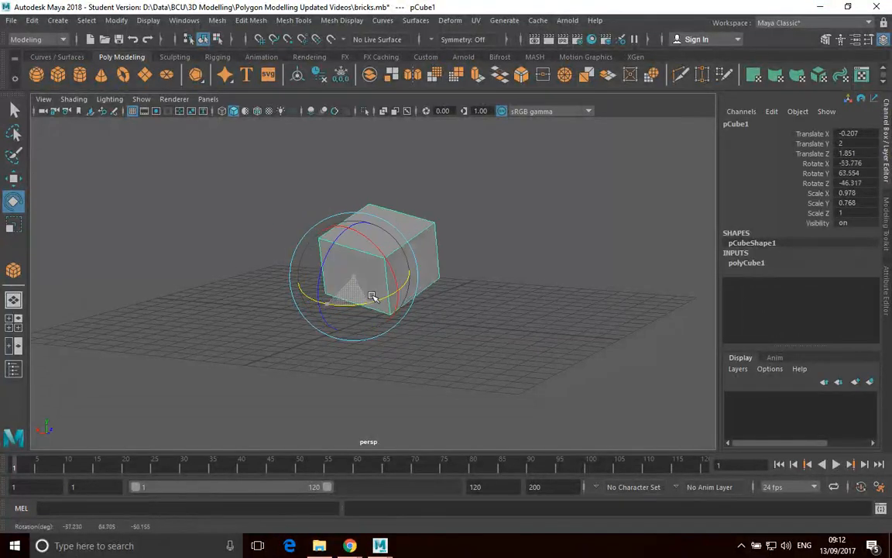